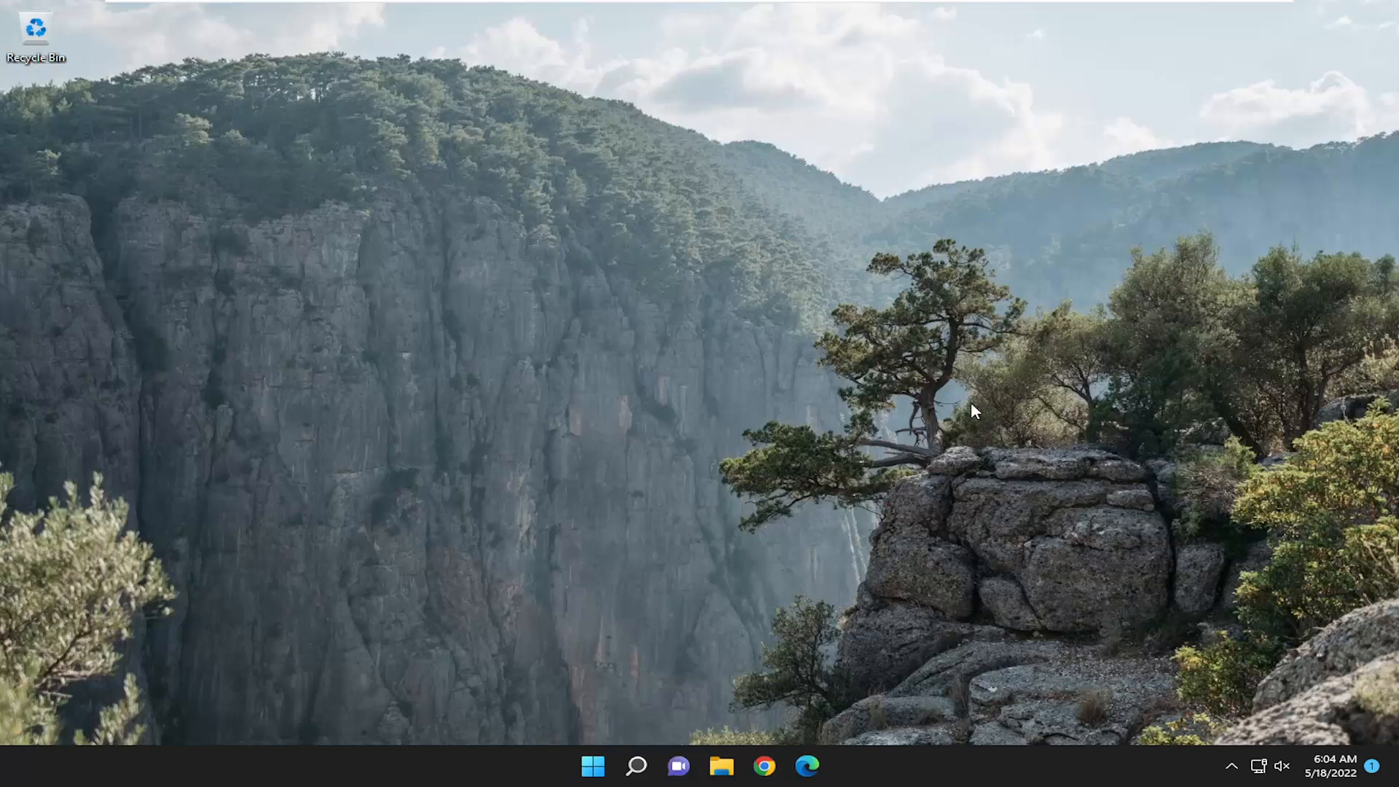
Search for 'store', open Microsoft Store, then close its window.
click(635, 766)
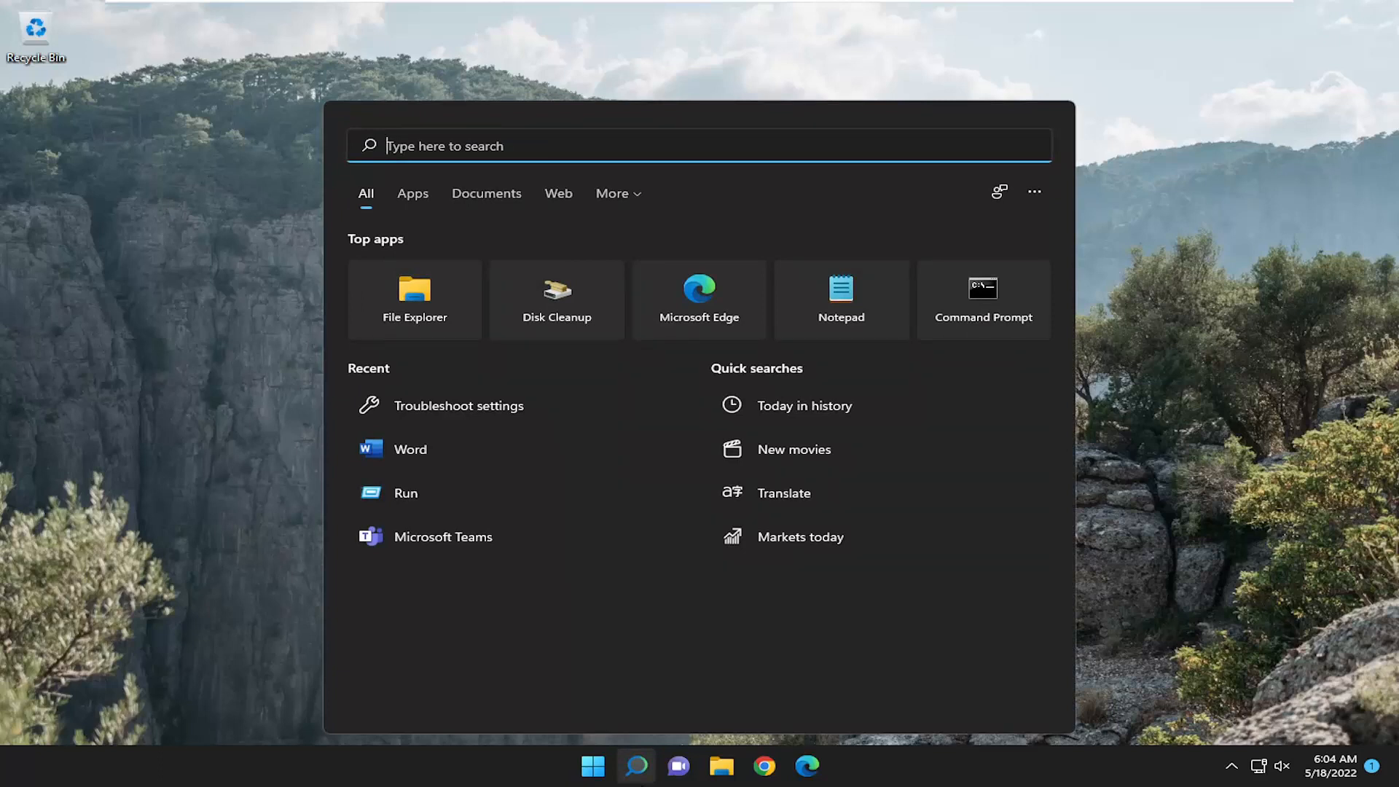
text(store)
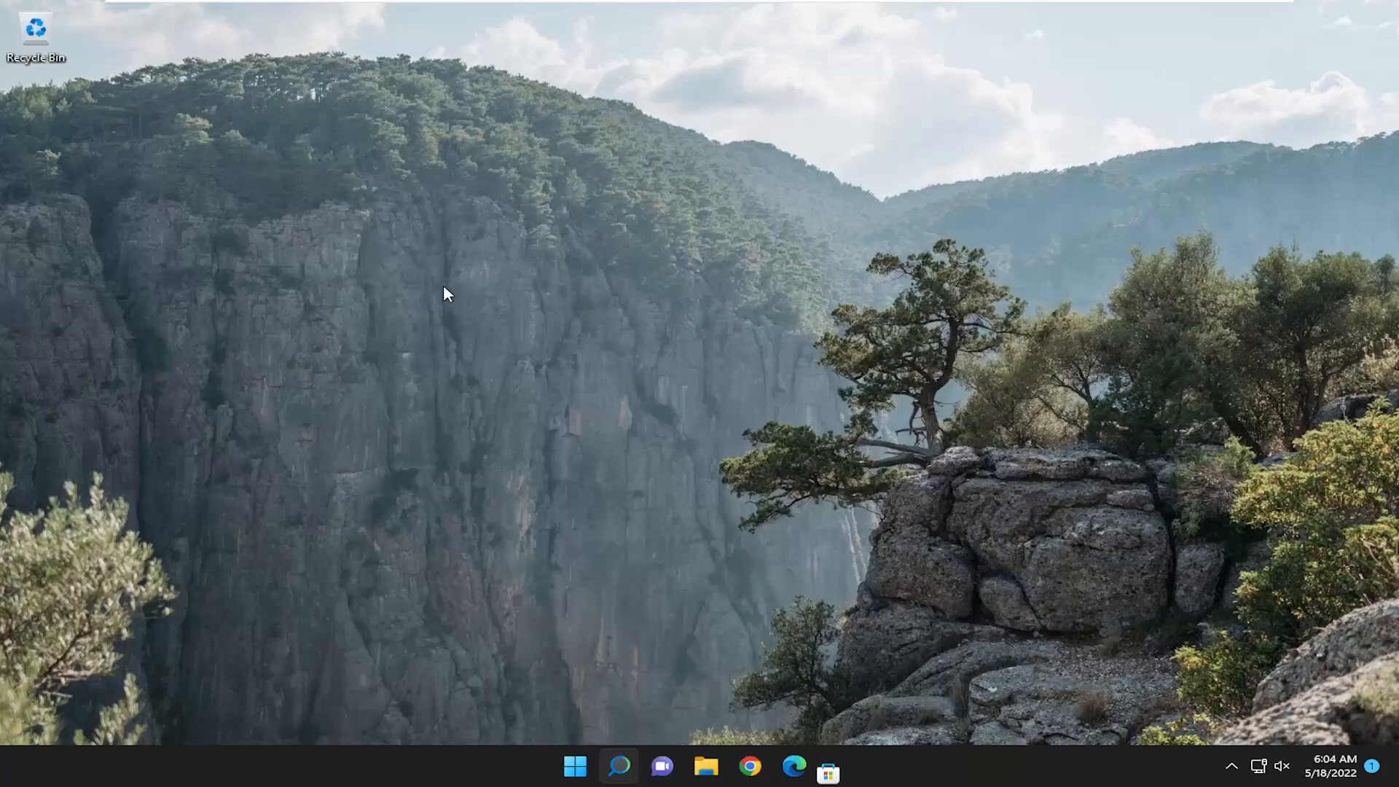
click(828, 766)
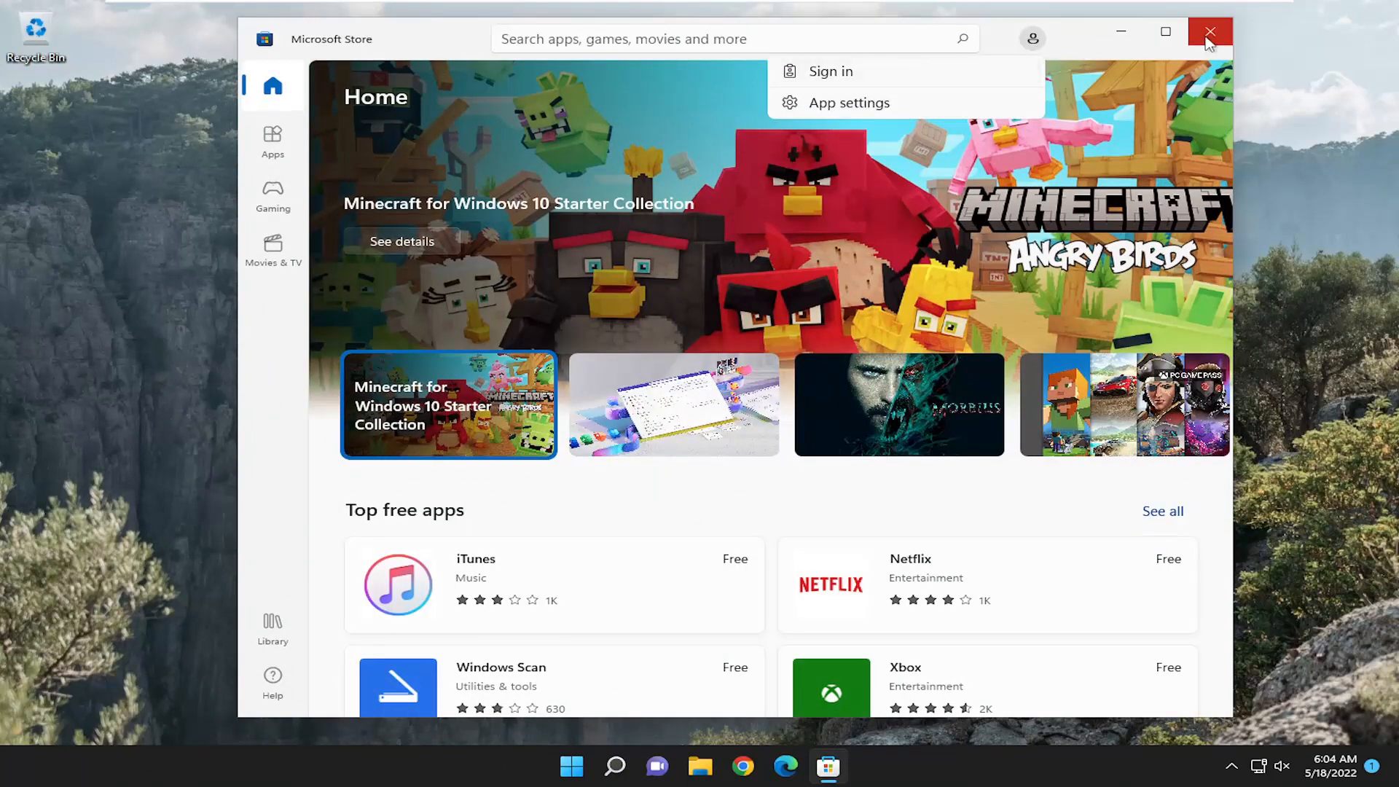
click(1210, 32)
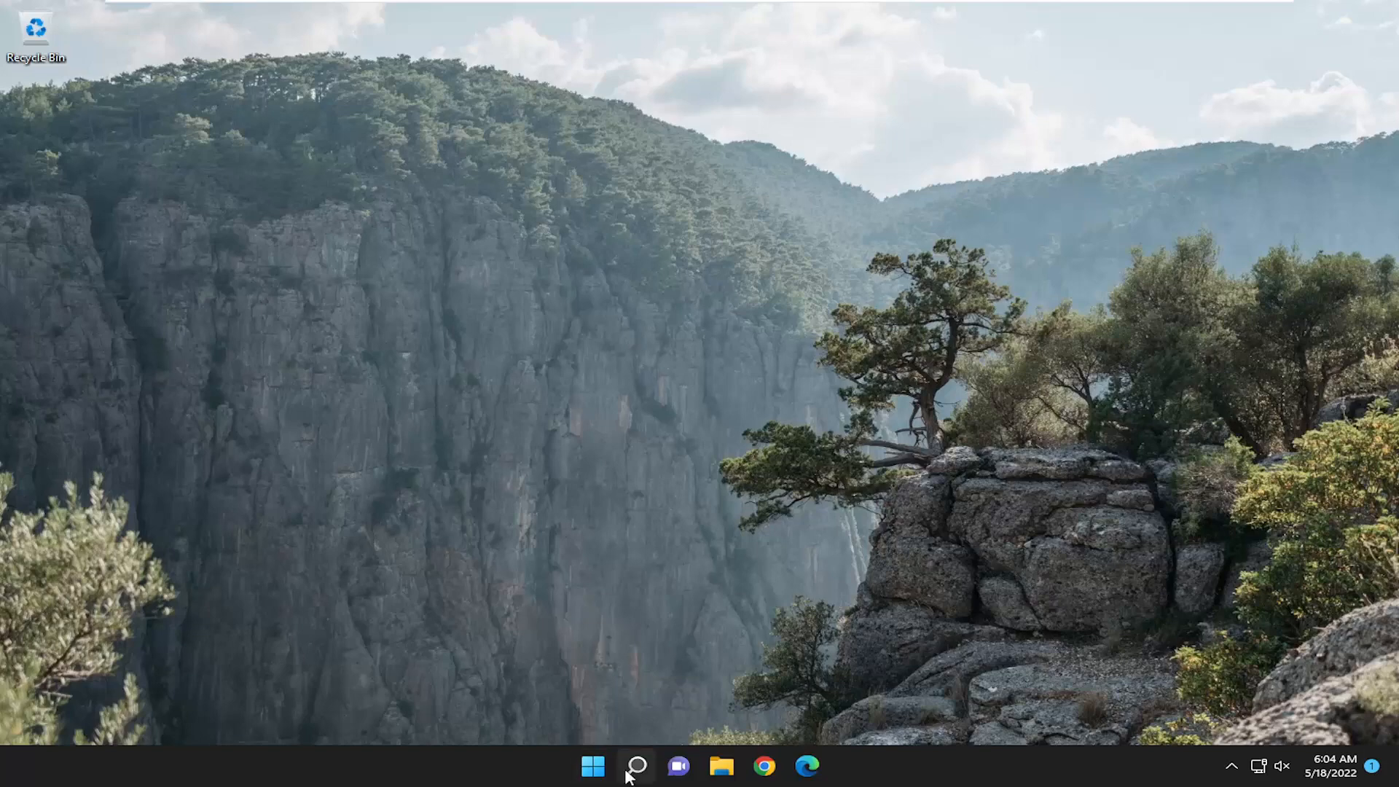
Run the wsreset command and close the Microsoft Store window it reopens.
text(wsreset)
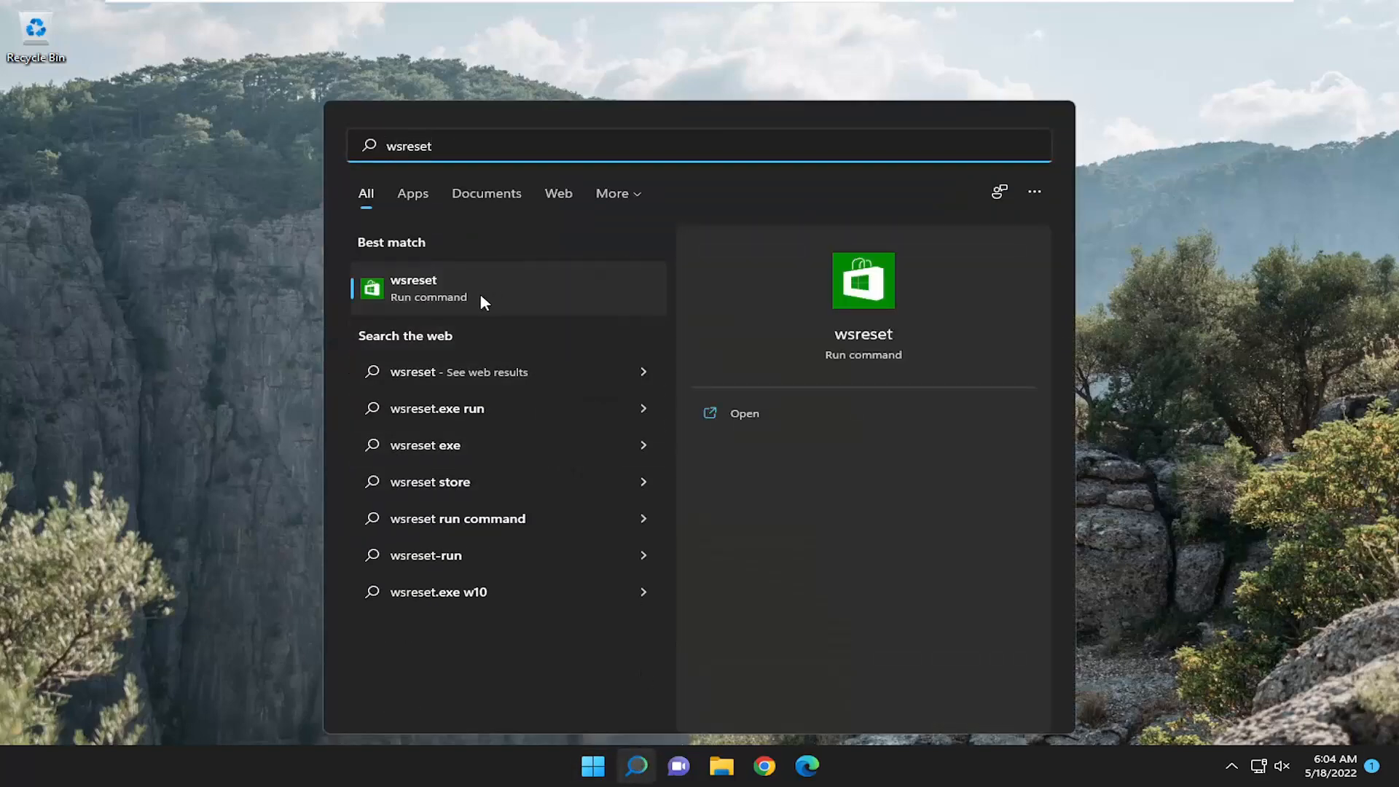
click(428, 287)
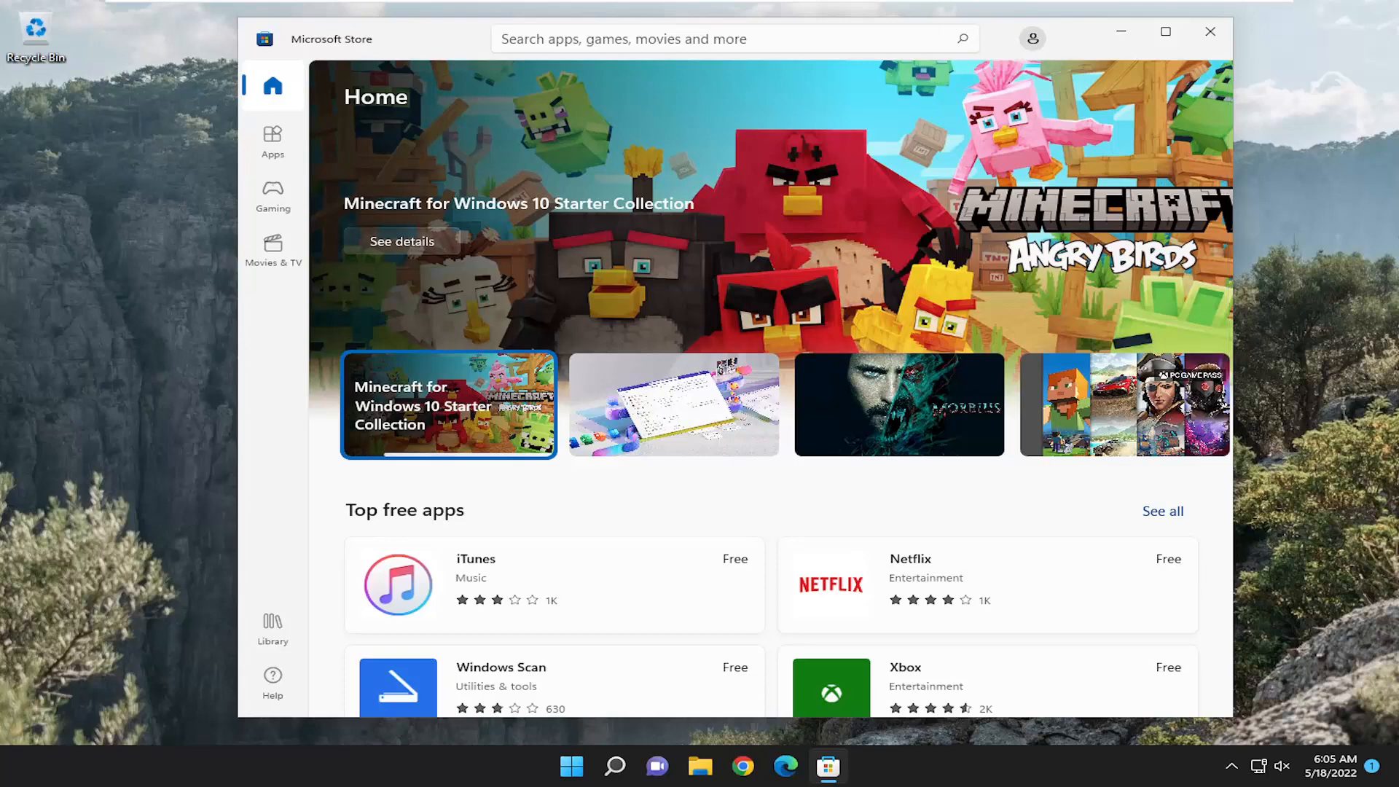
click(673, 404)
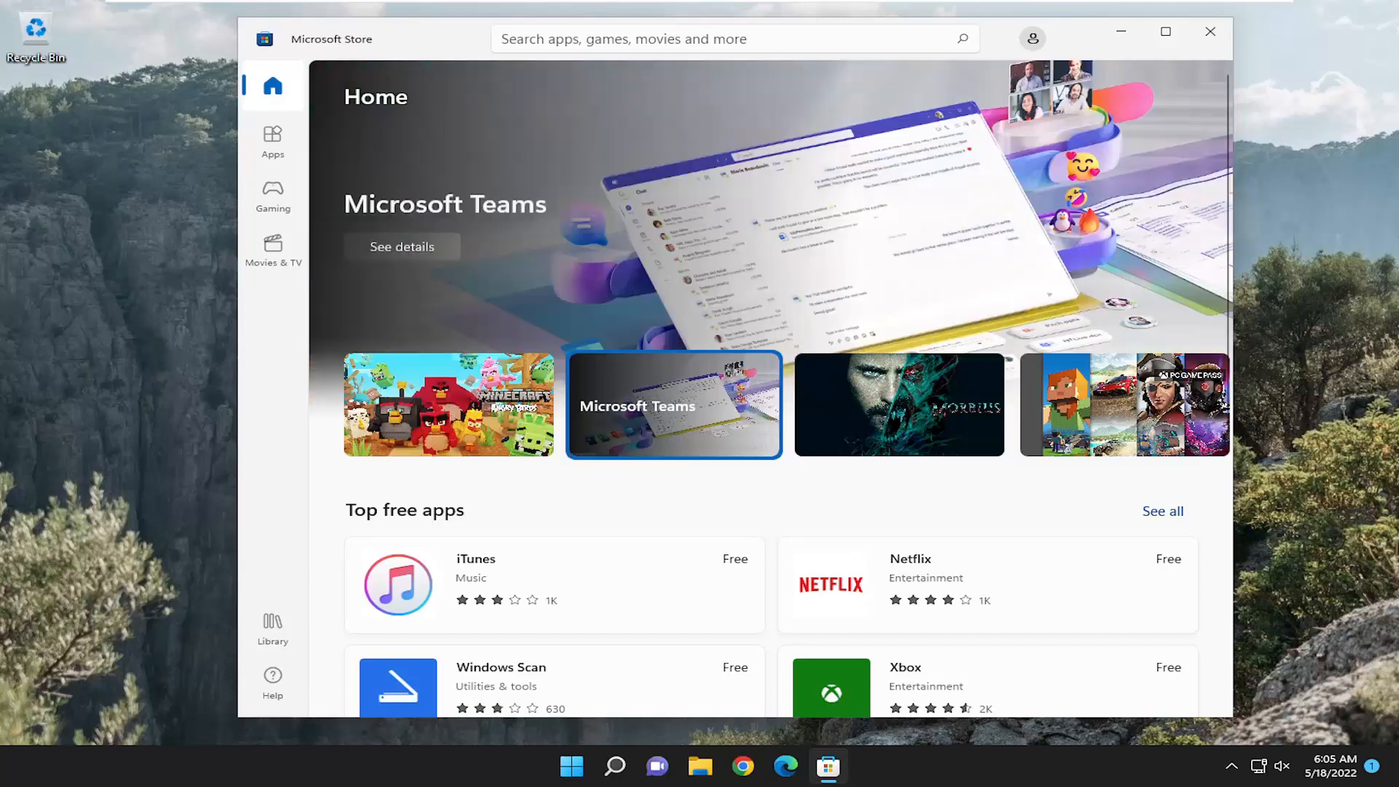
click(1212, 32)
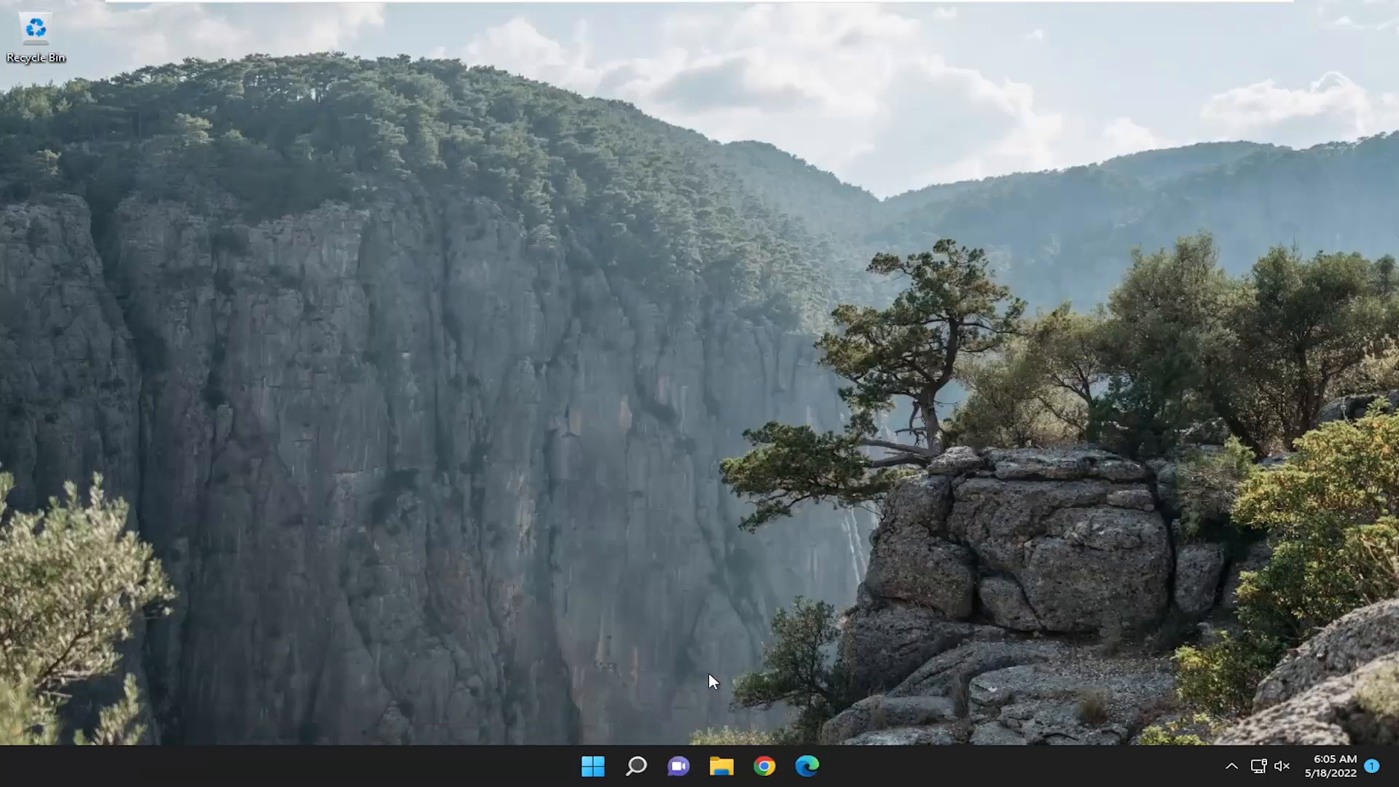
Open Troubleshoot settings and list Other troubleshooters down to Windows Store Apps.
click(636, 766)
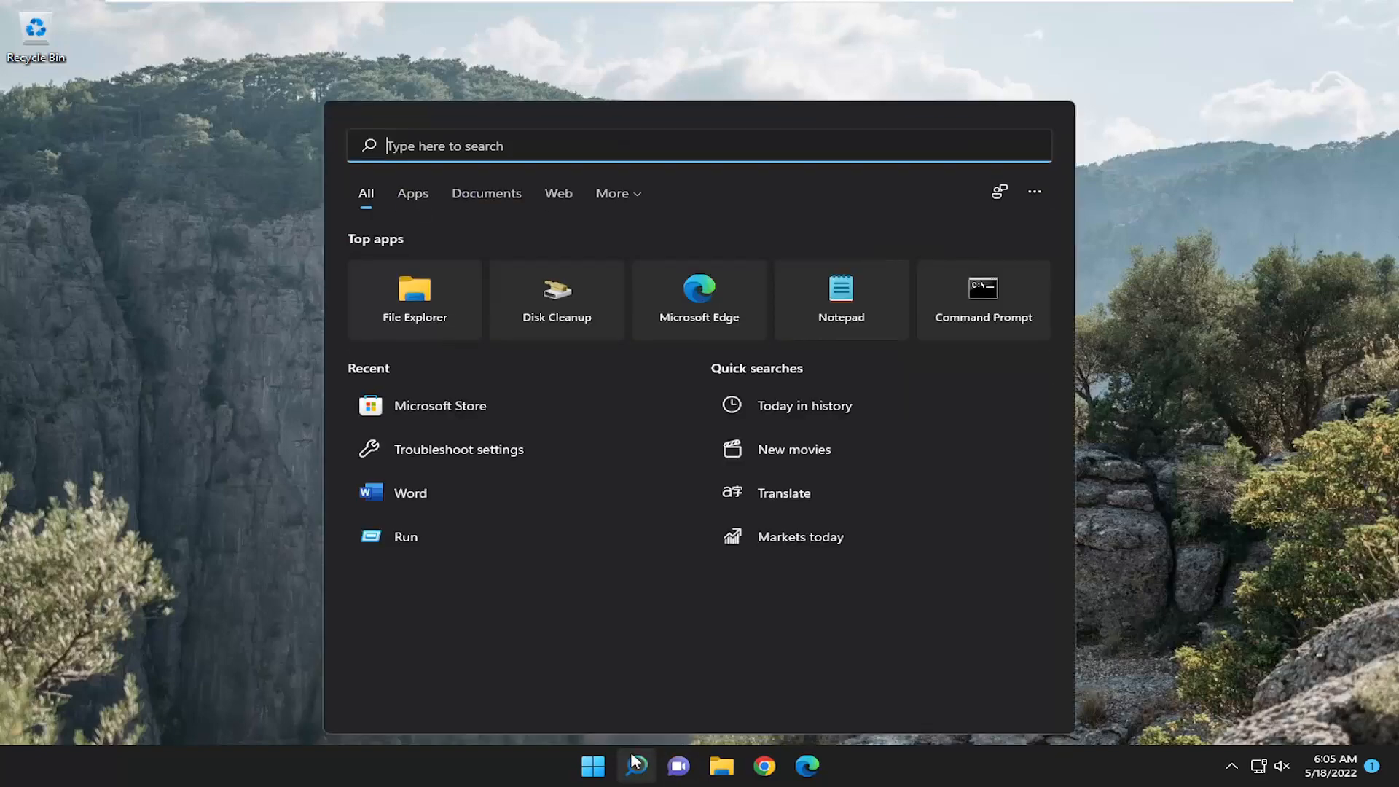
text(troubleshoot settings)
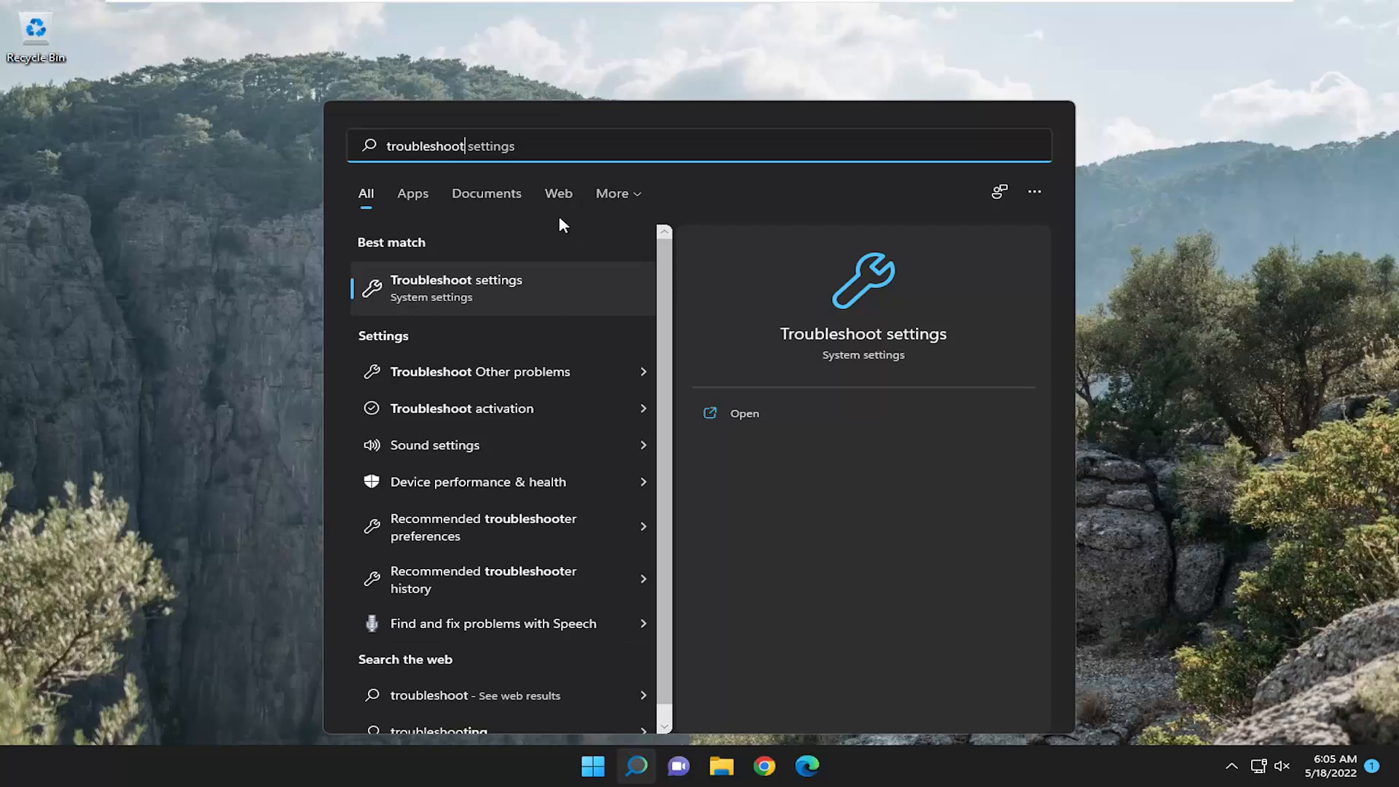
click(743, 414)
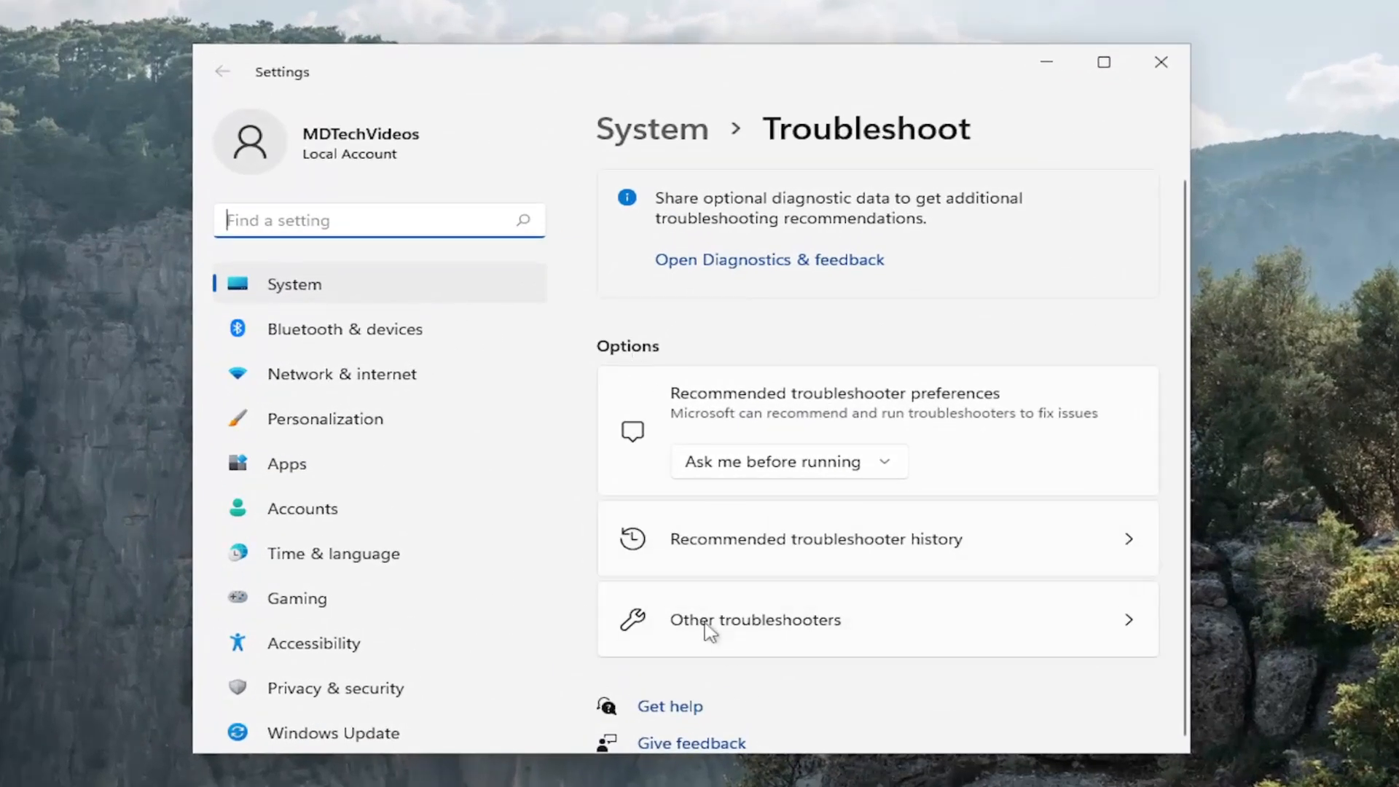
click(755, 619)
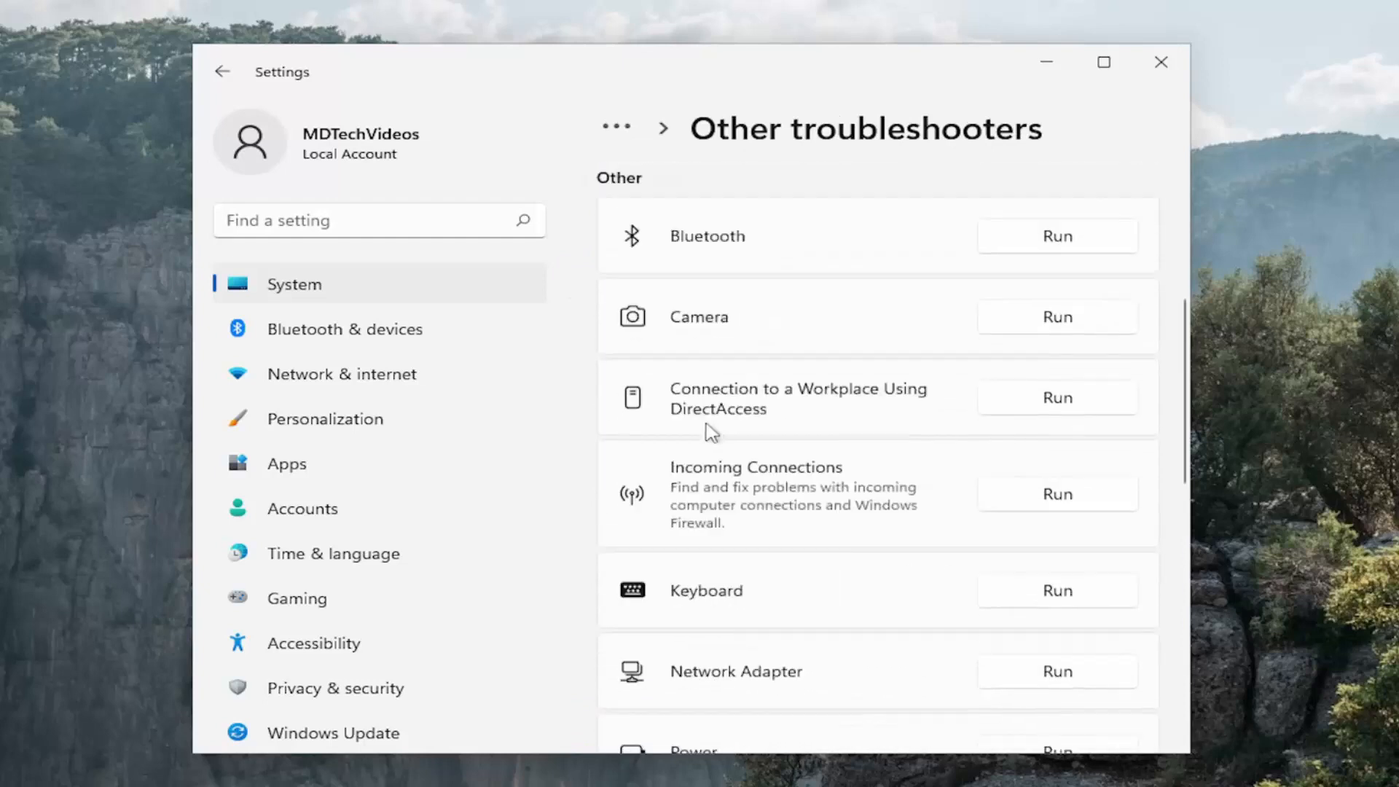
scroll(down, 3)
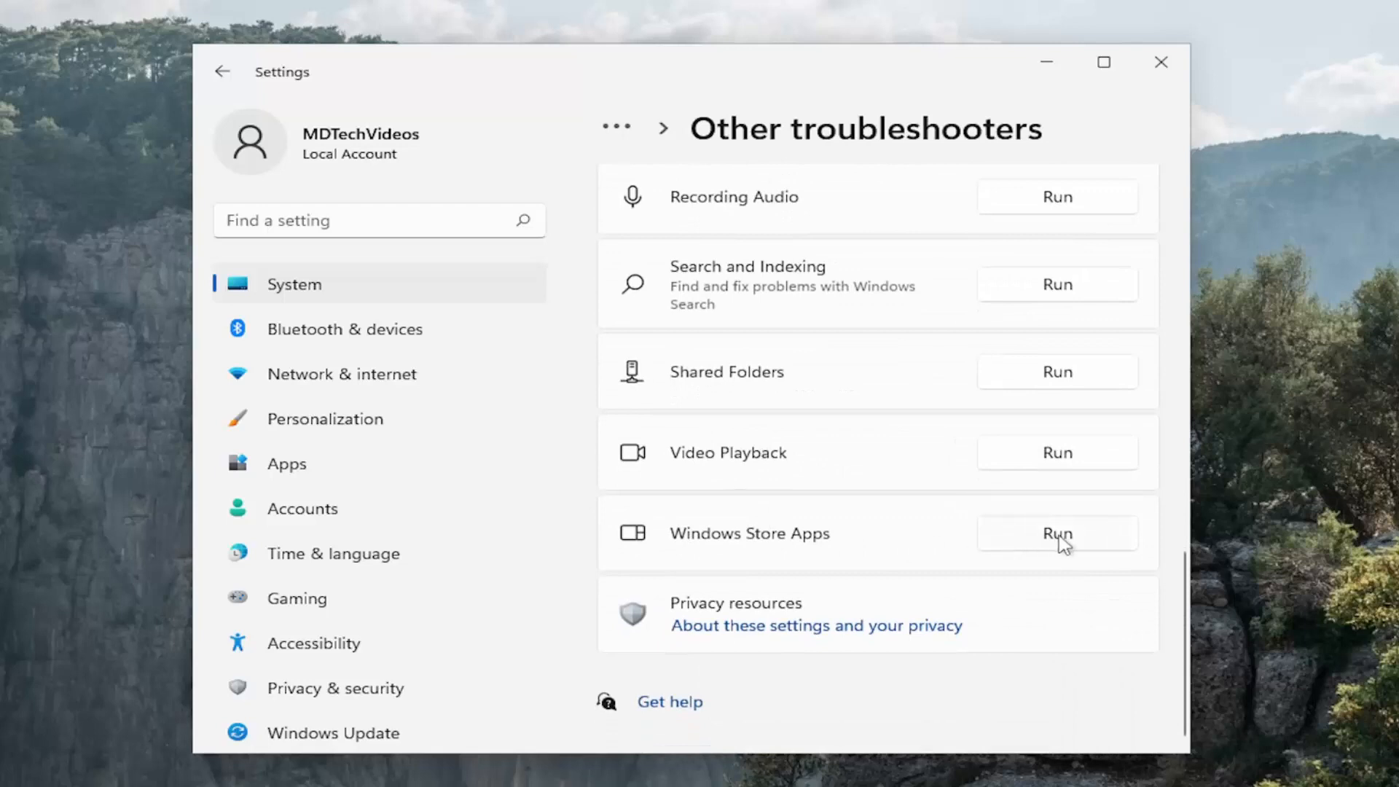
click(1057, 533)
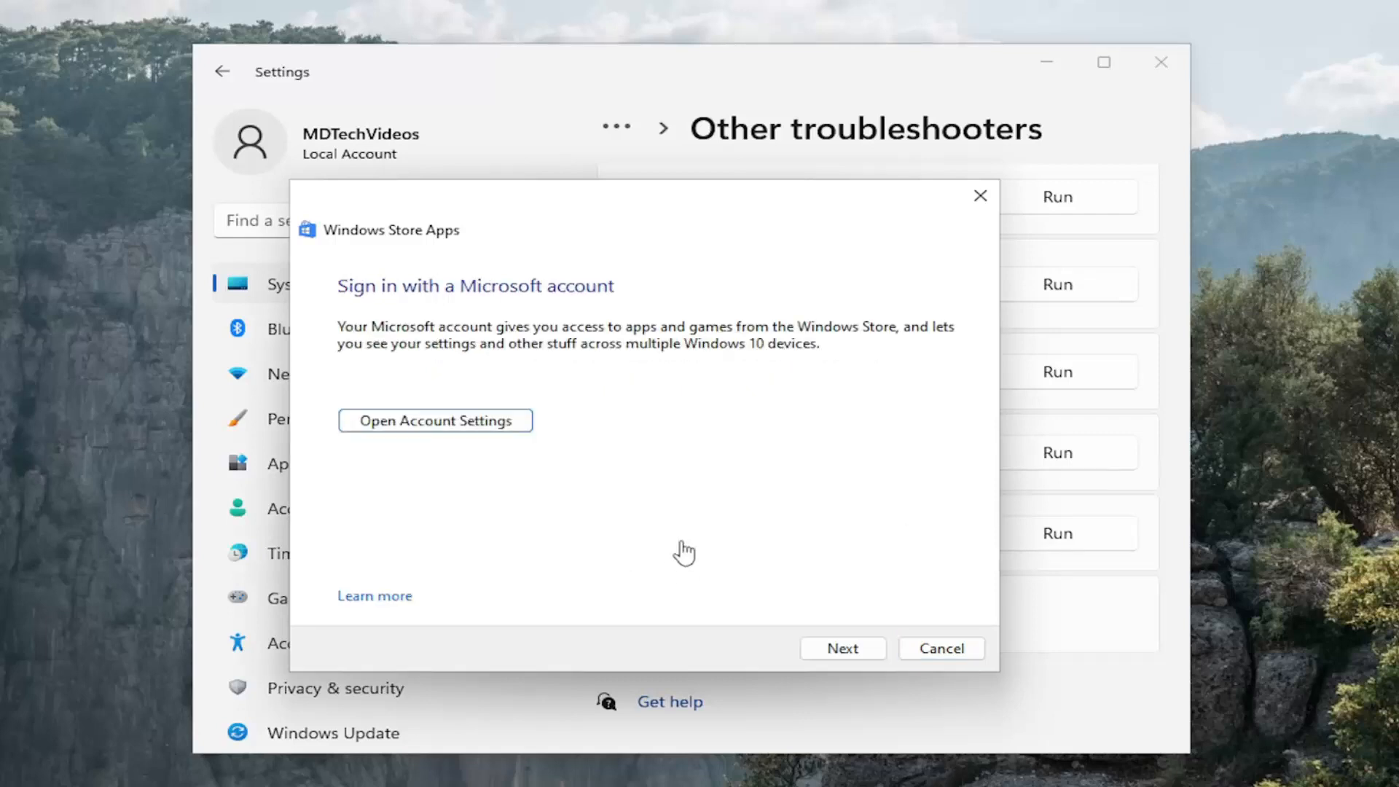
click(842, 648)
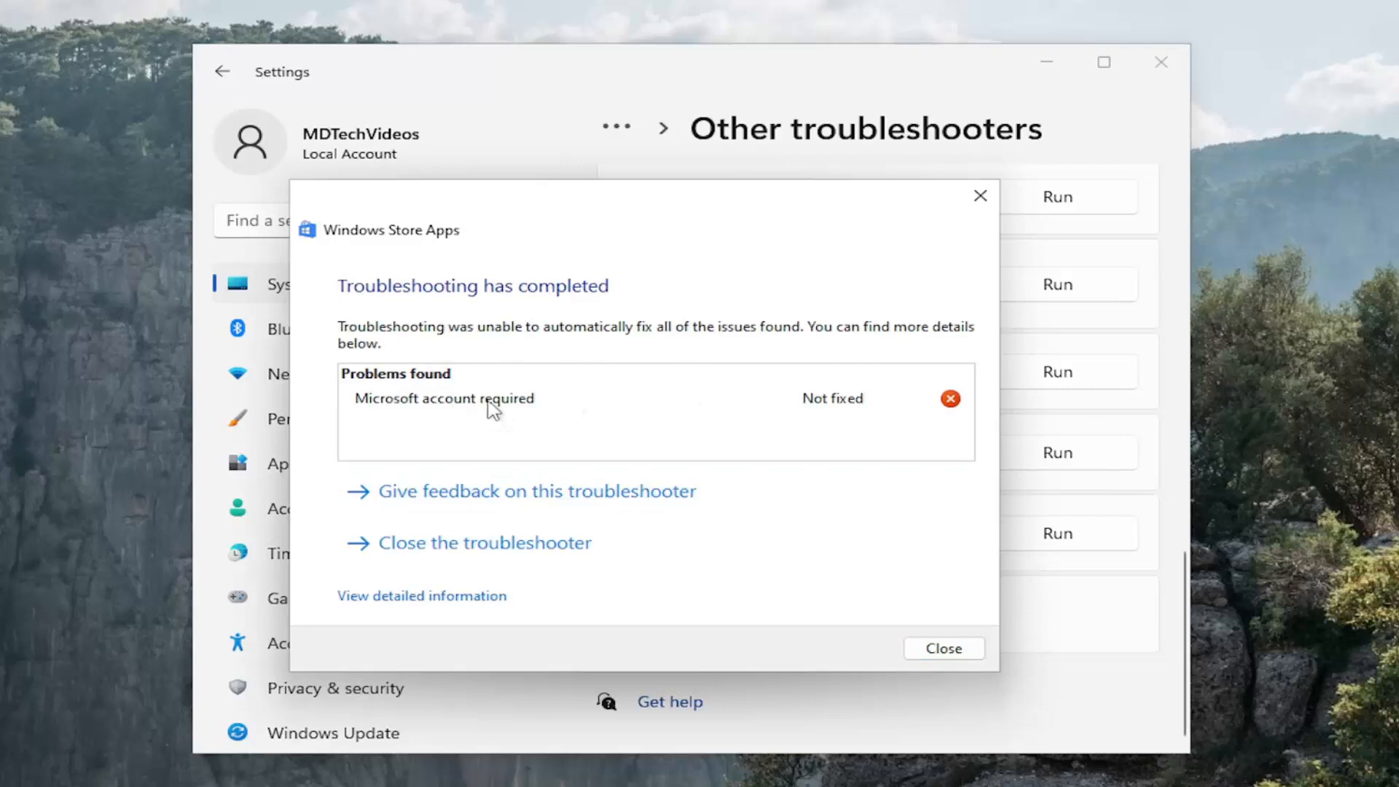
mouse_move(773, 532)
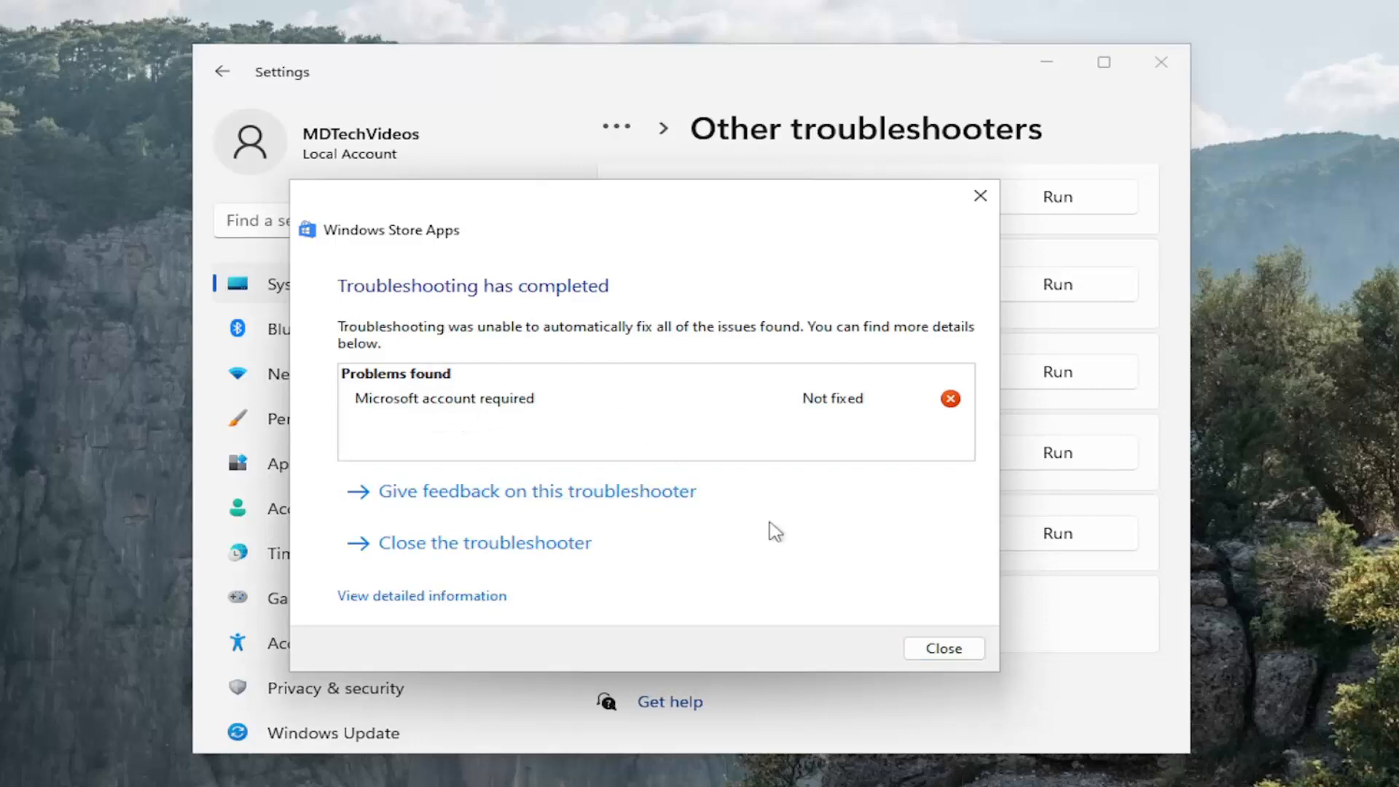
click(942, 648)
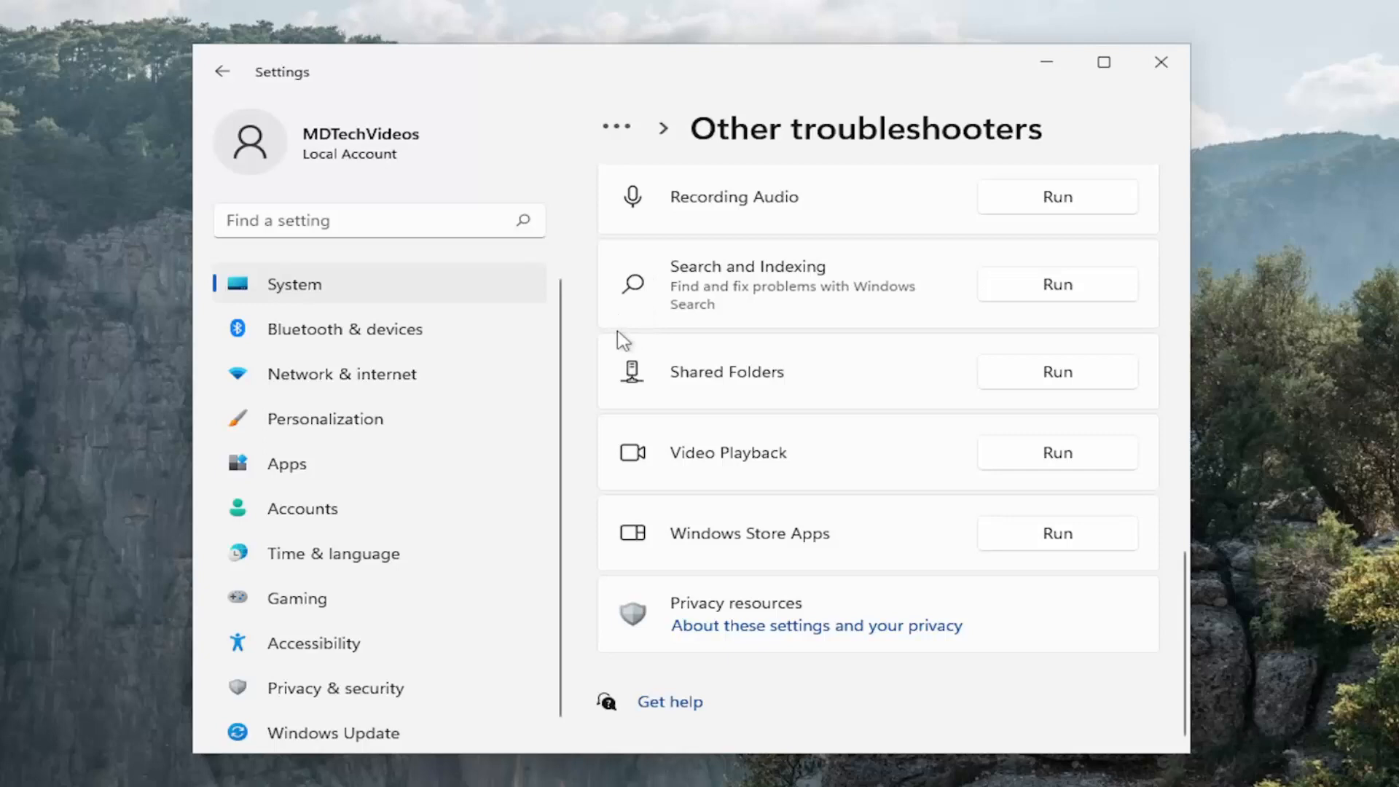
mouse_move(286, 463)
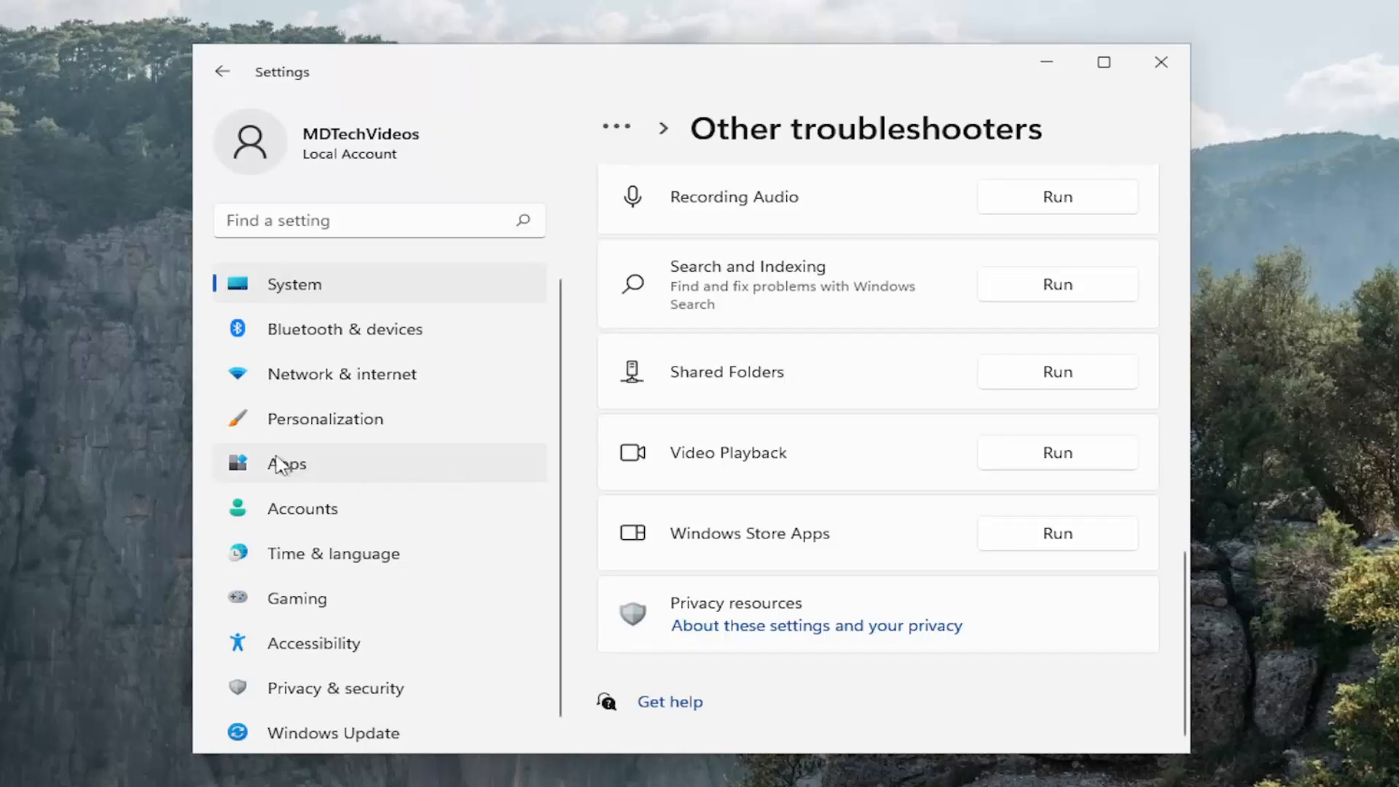
Find Microsoft Store in Apps & features and run Repair from its Advanced options.
click(287, 464)
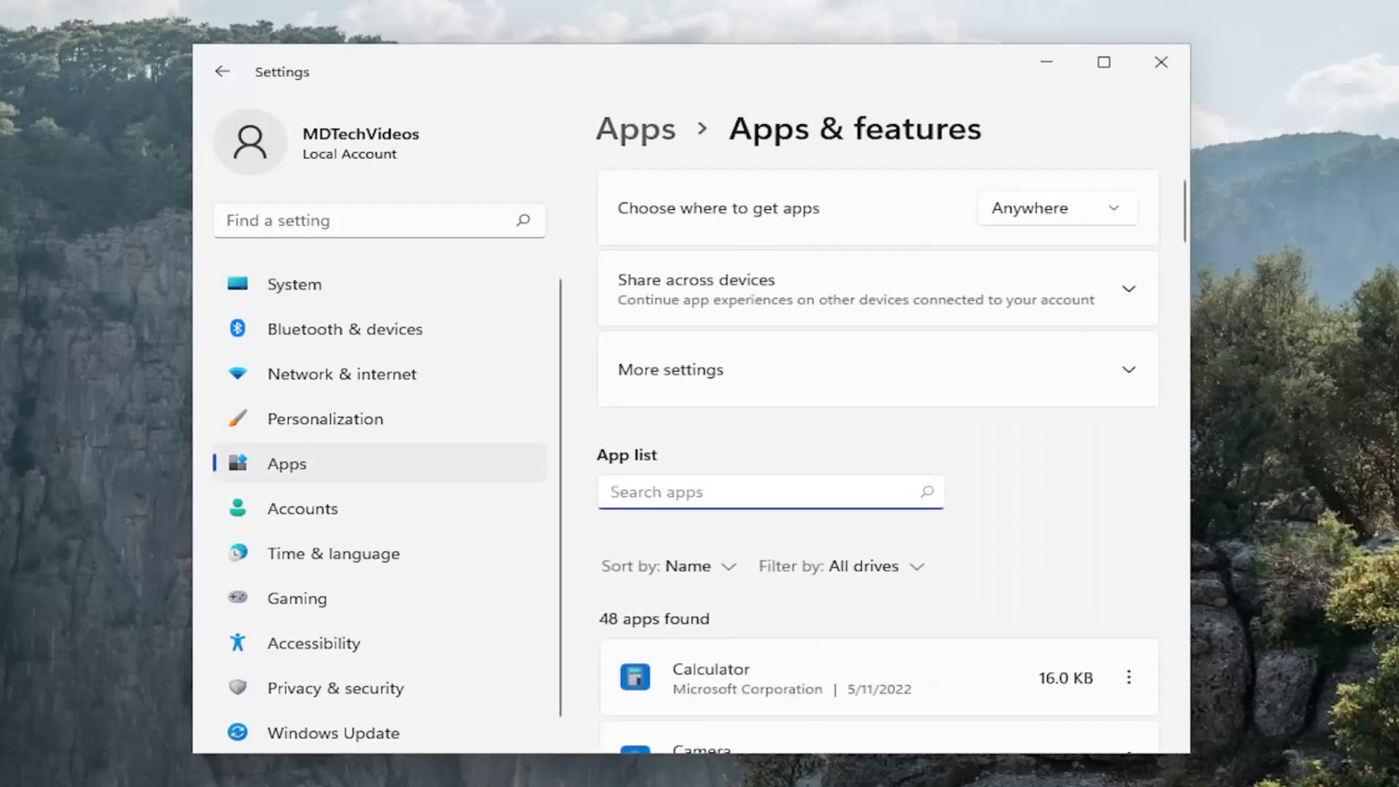
text(store)
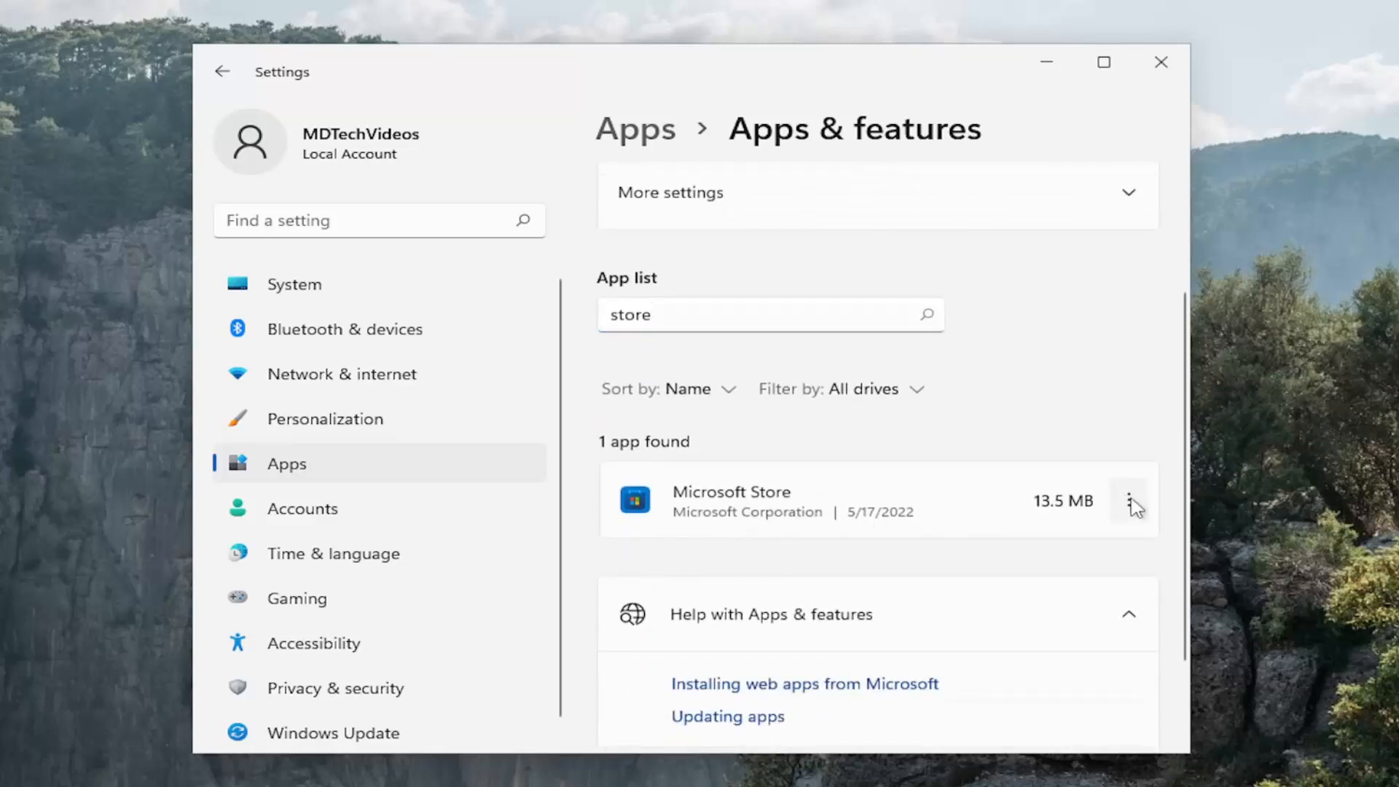
click(1128, 501)
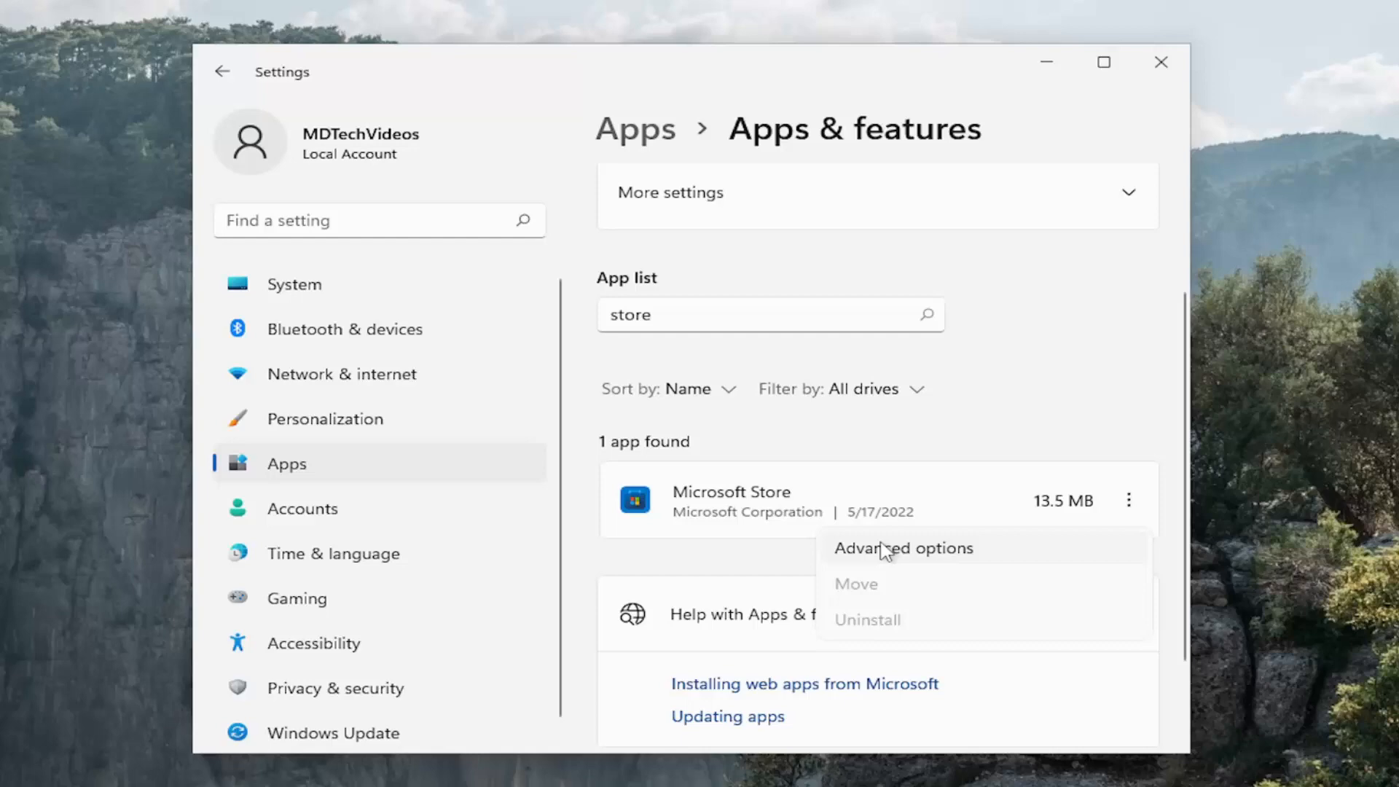
click(903, 548)
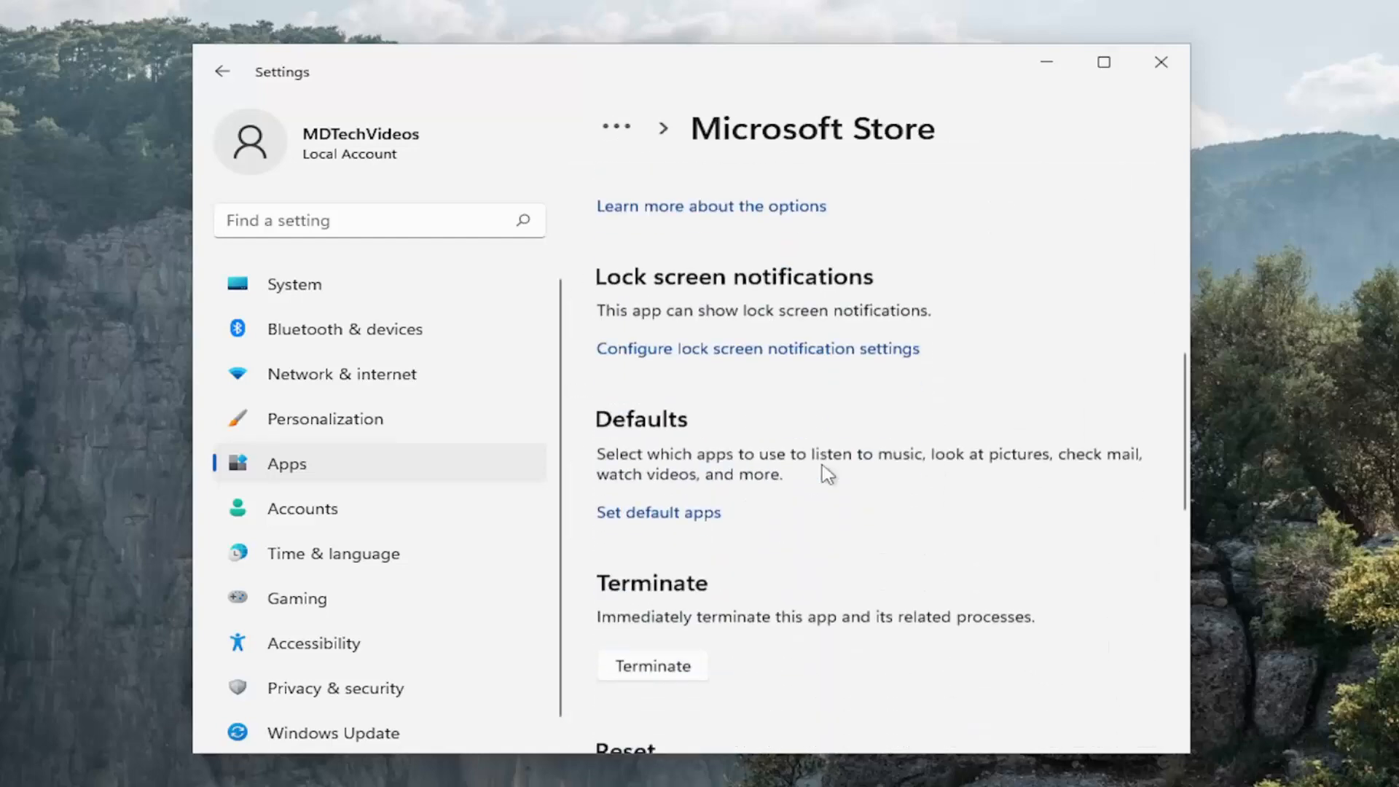
scroll(down, 3)
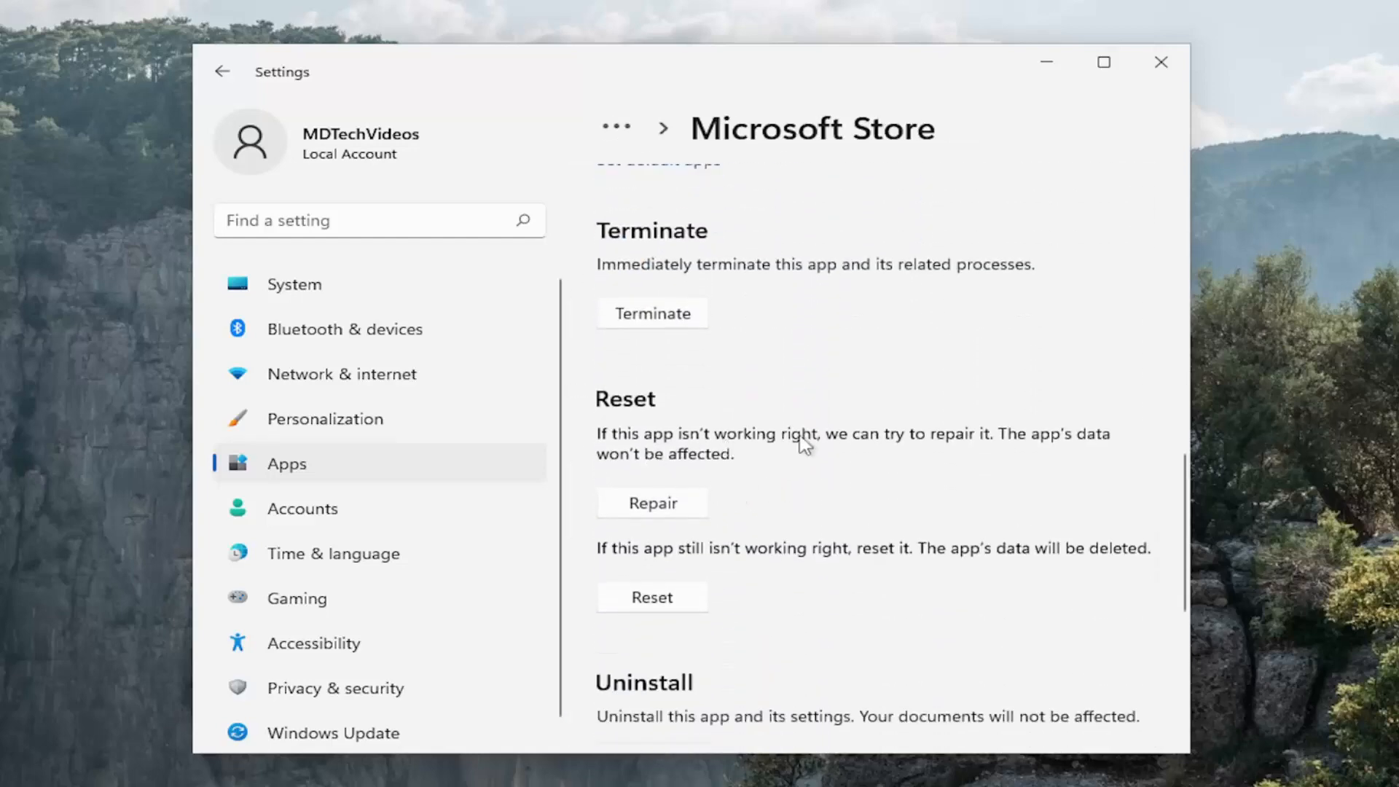
mouse_move(839, 464)
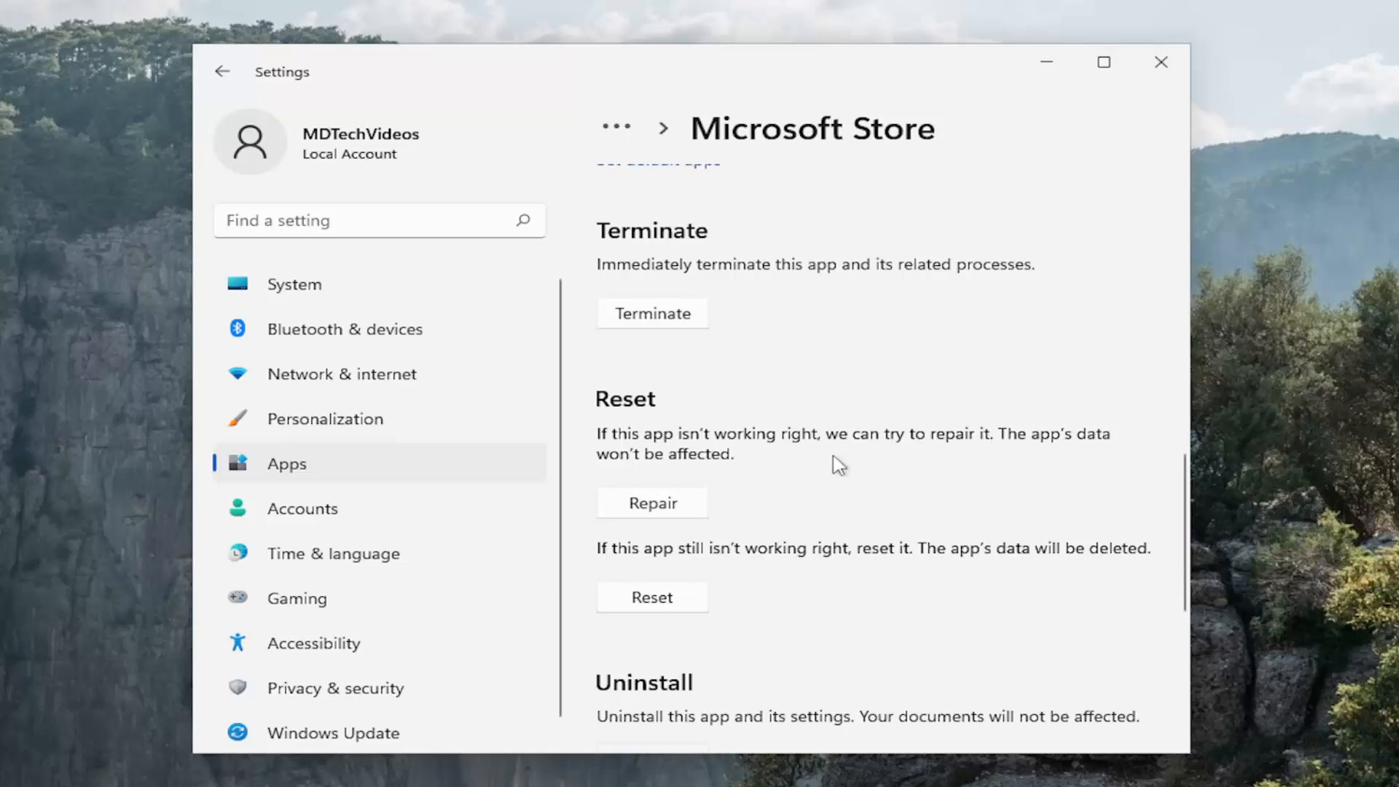
click(652, 502)
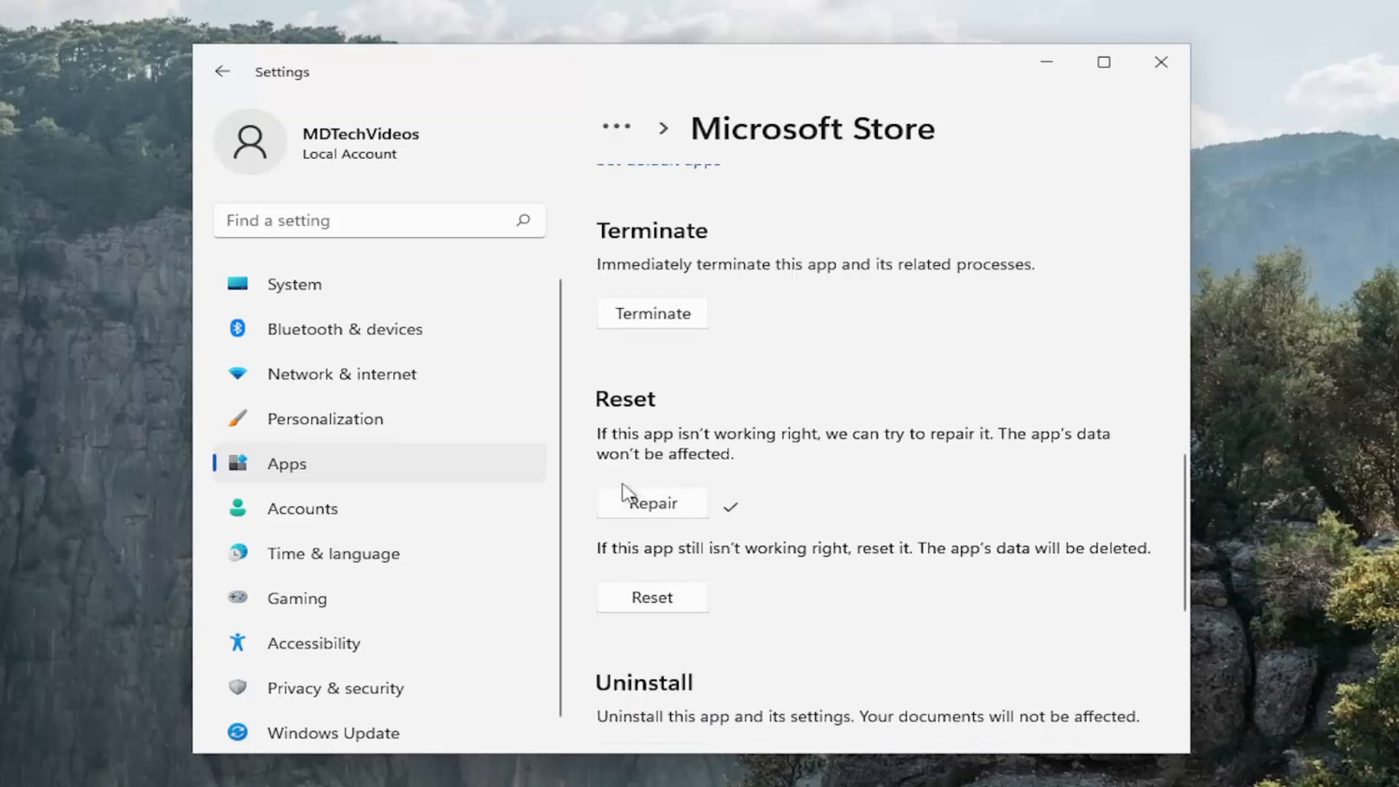
mouse_move(695, 522)
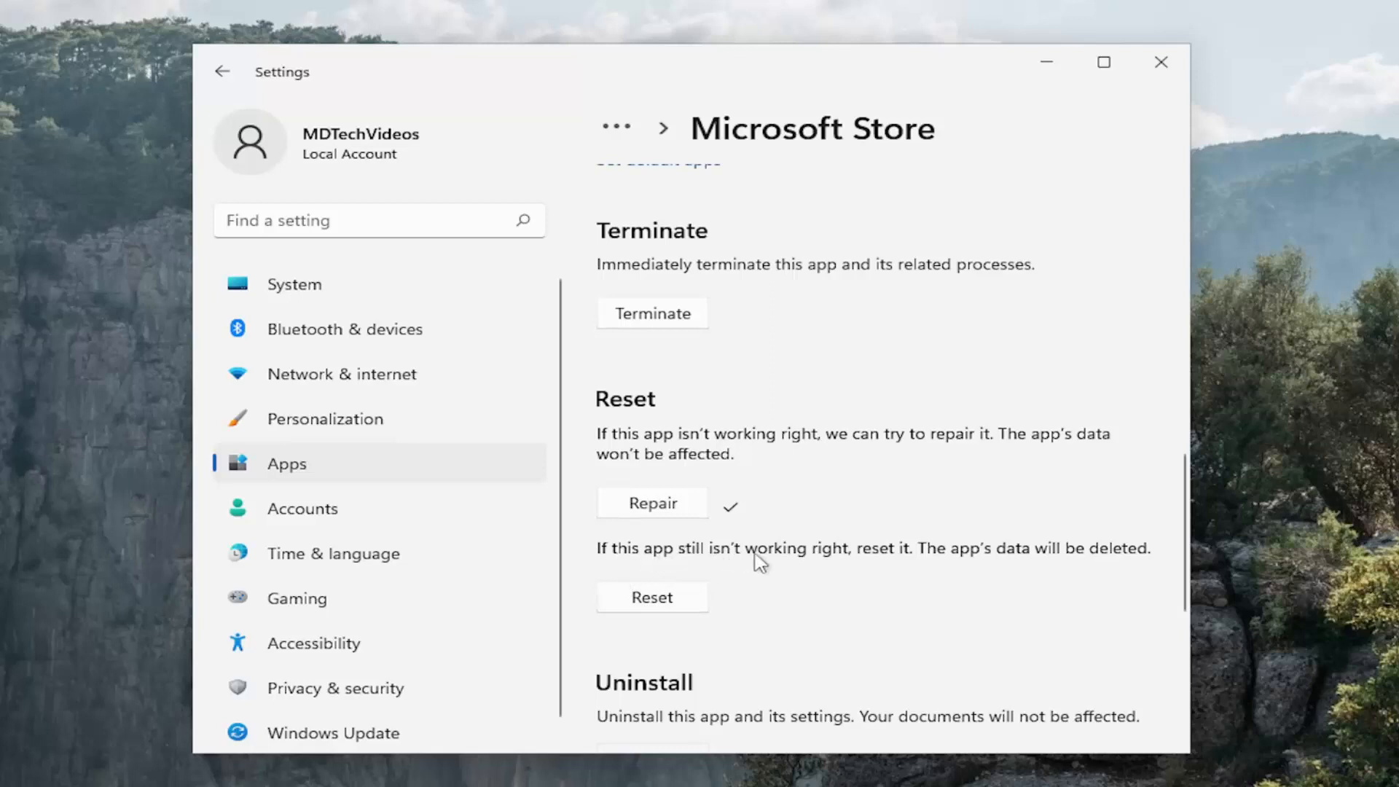
mouse_move(664, 604)
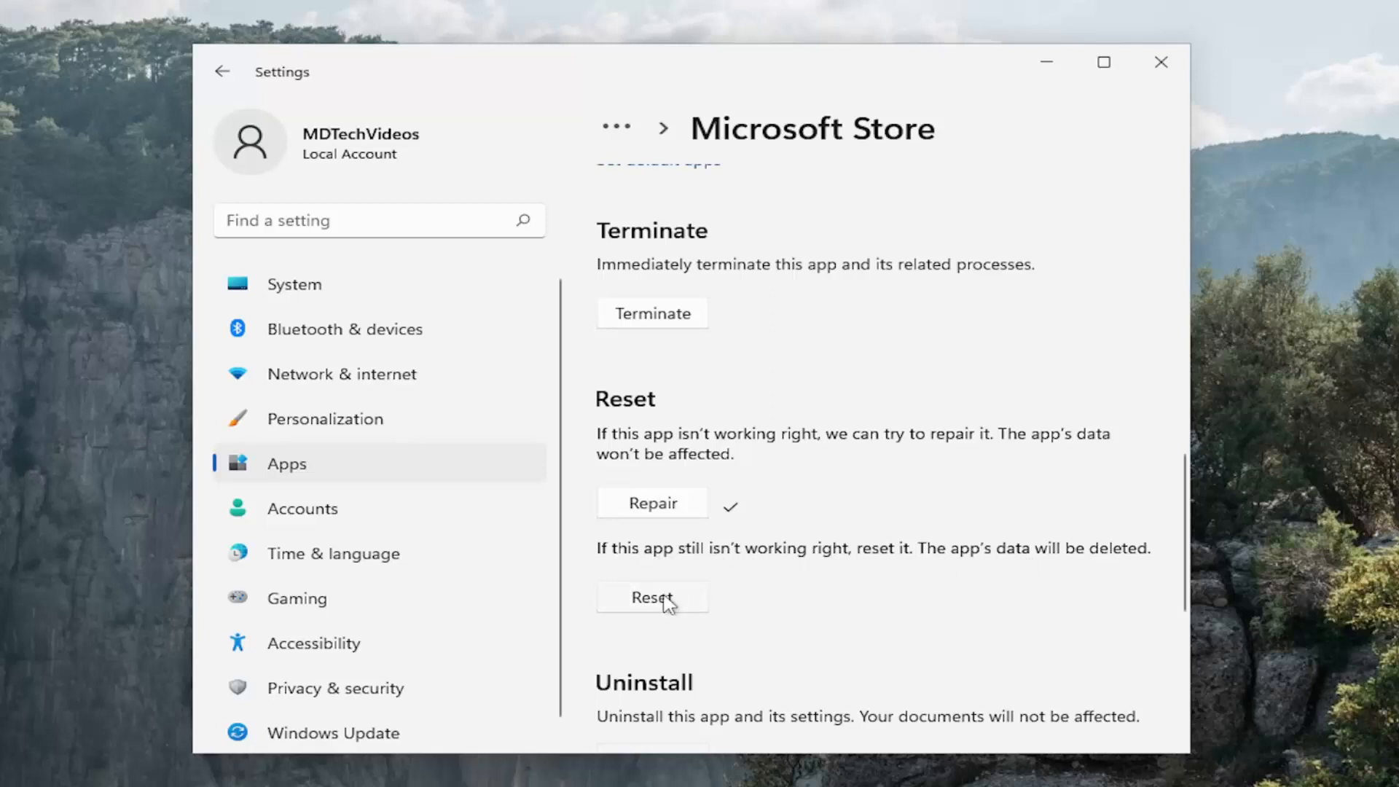
Start resetting Microsoft Store, bringing up the data-deletion warning.
click(651, 597)
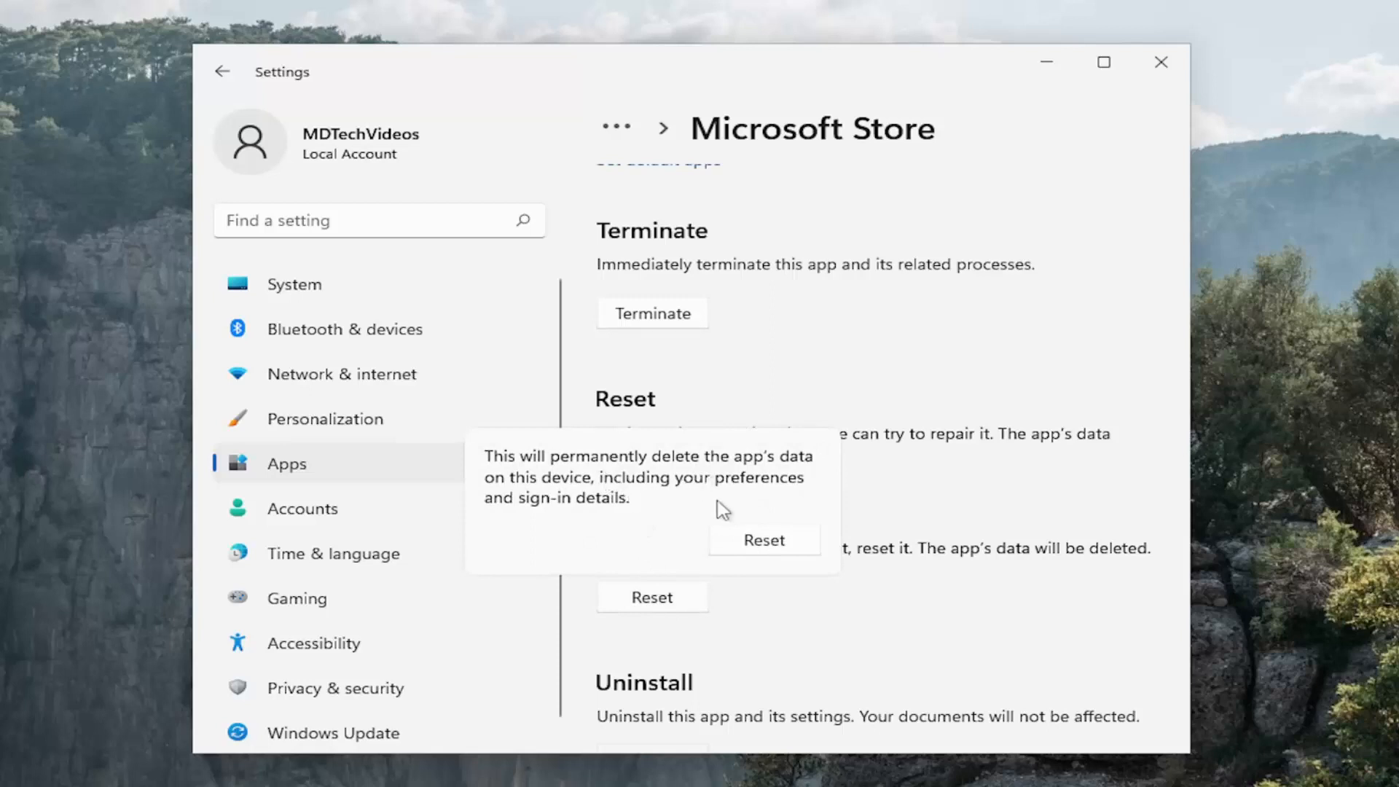
mouse_move(732, 521)
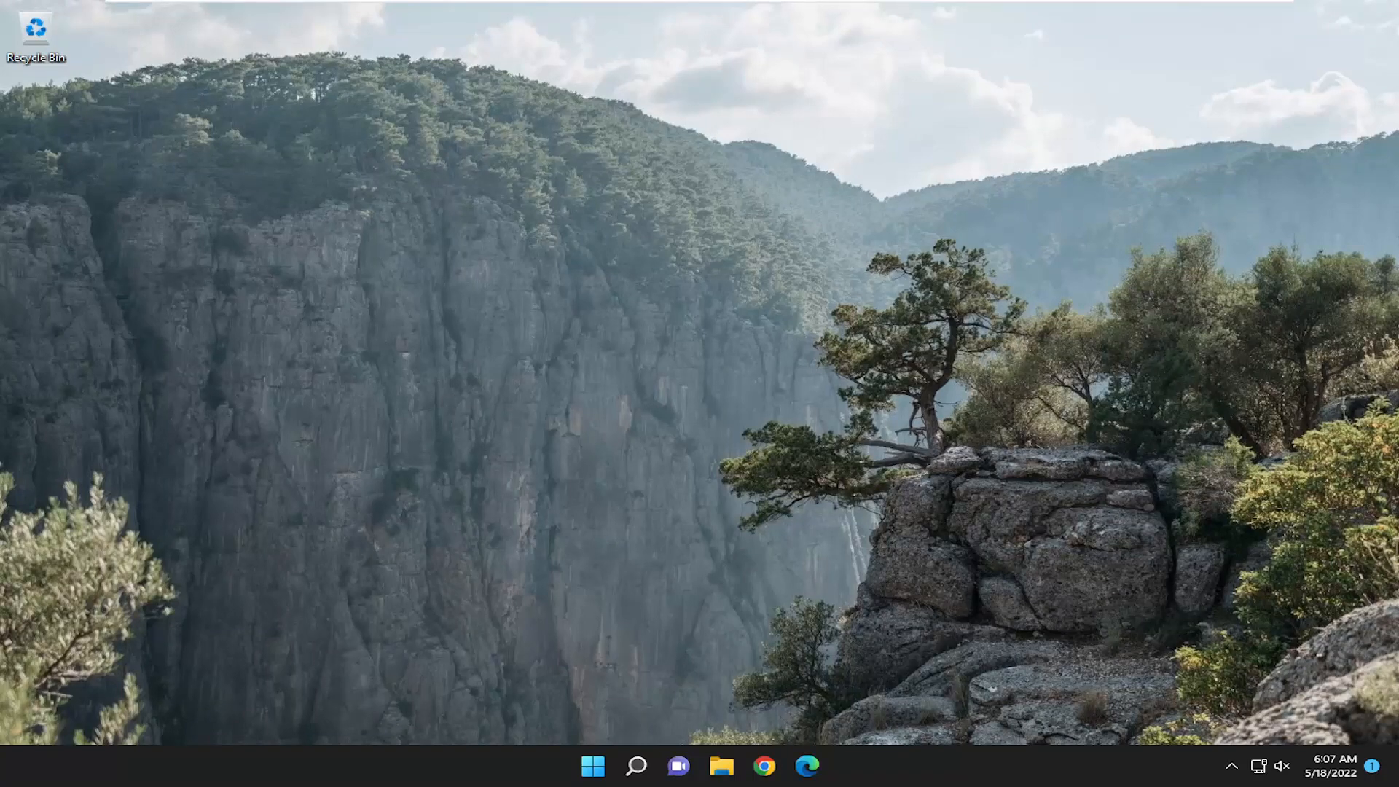
mouse_move(799, 365)
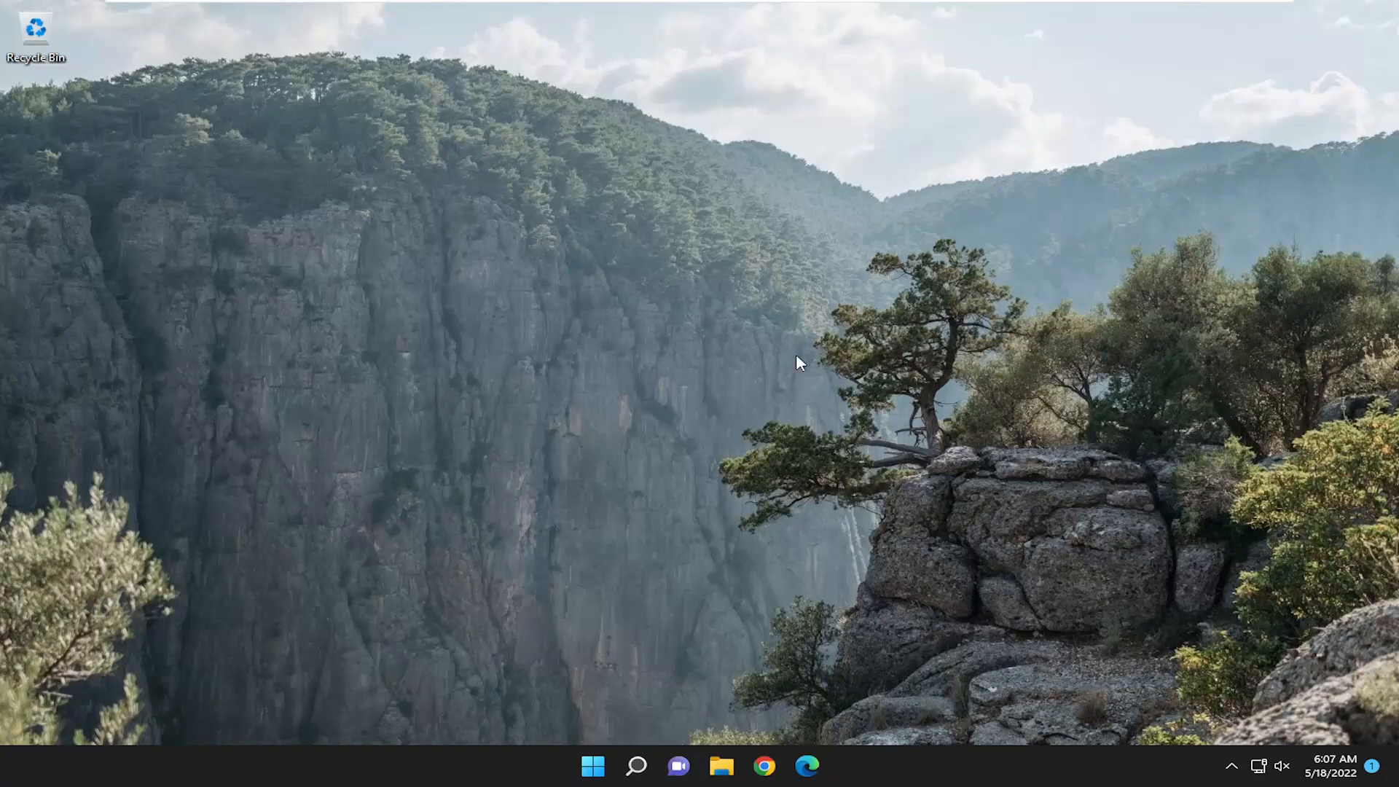
Search 'cmd' and run Command Prompt as administrator, approving the UAC prompt.
click(636, 766)
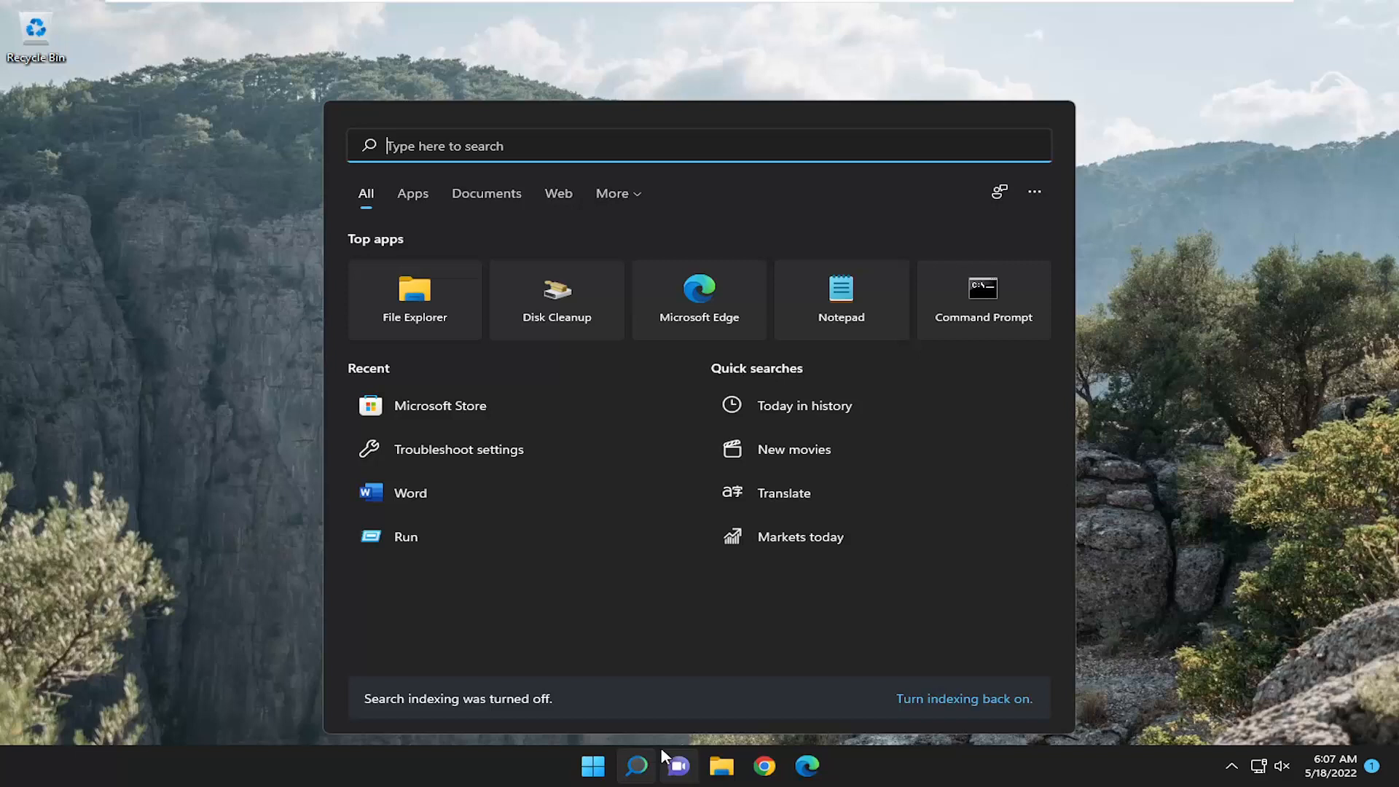
text(cmd)
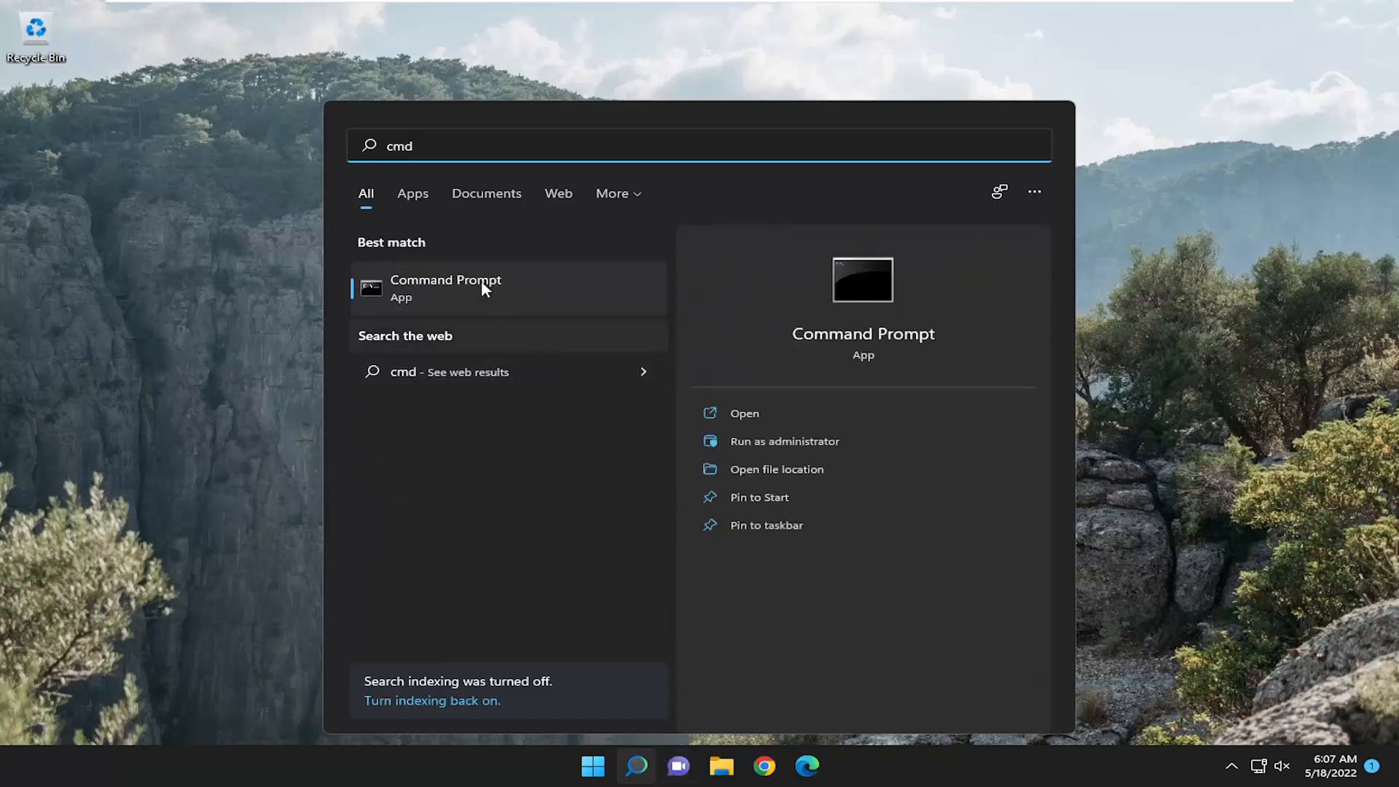
right_click(445, 287)
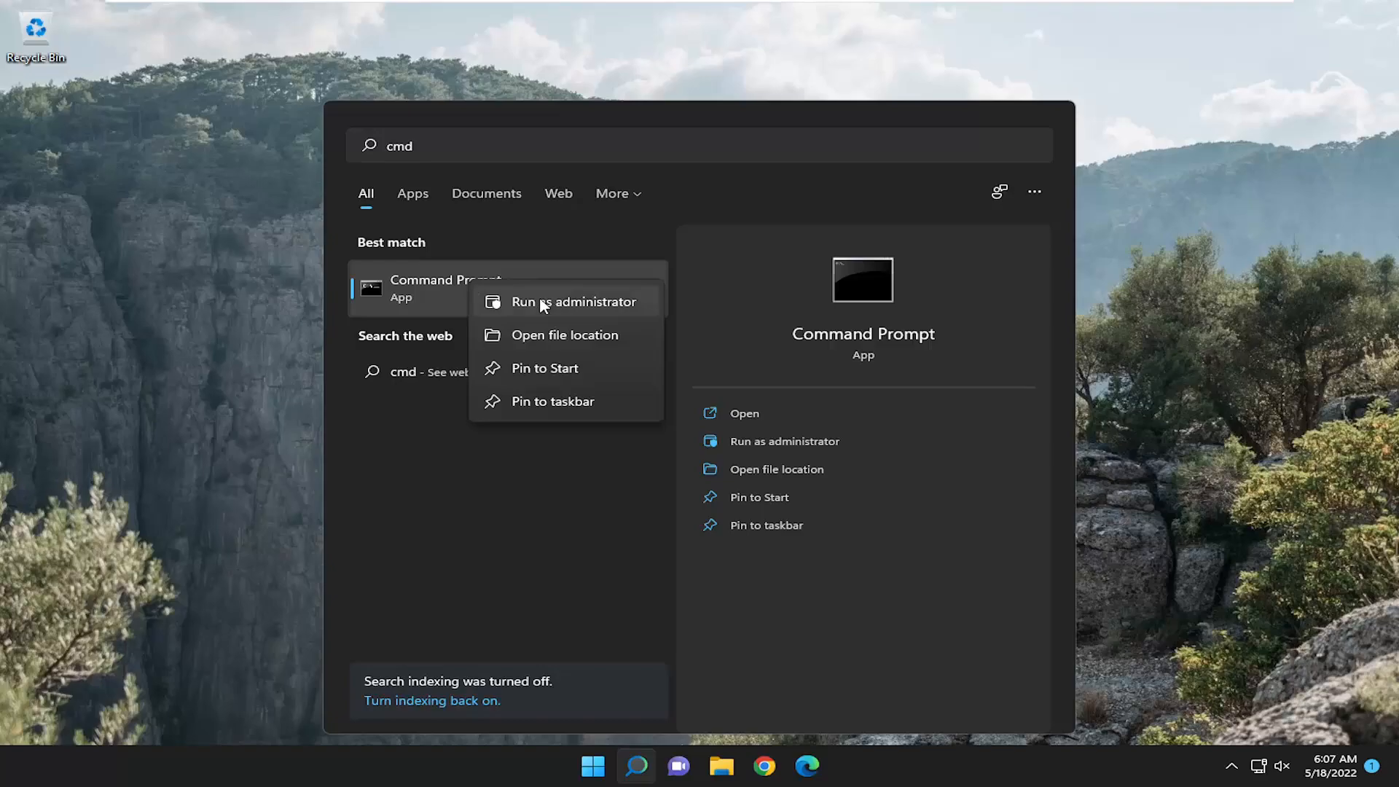
click(577, 301)
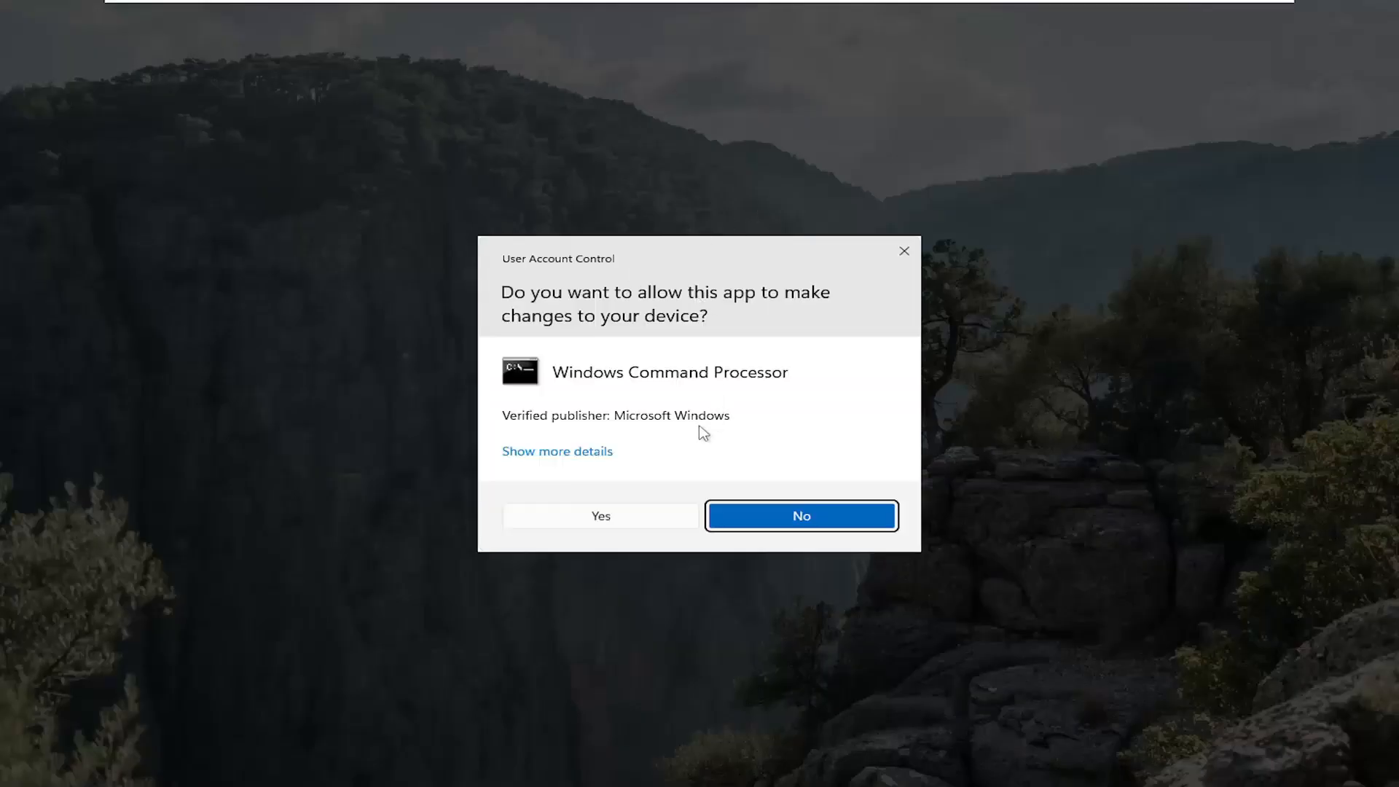
click(600, 516)
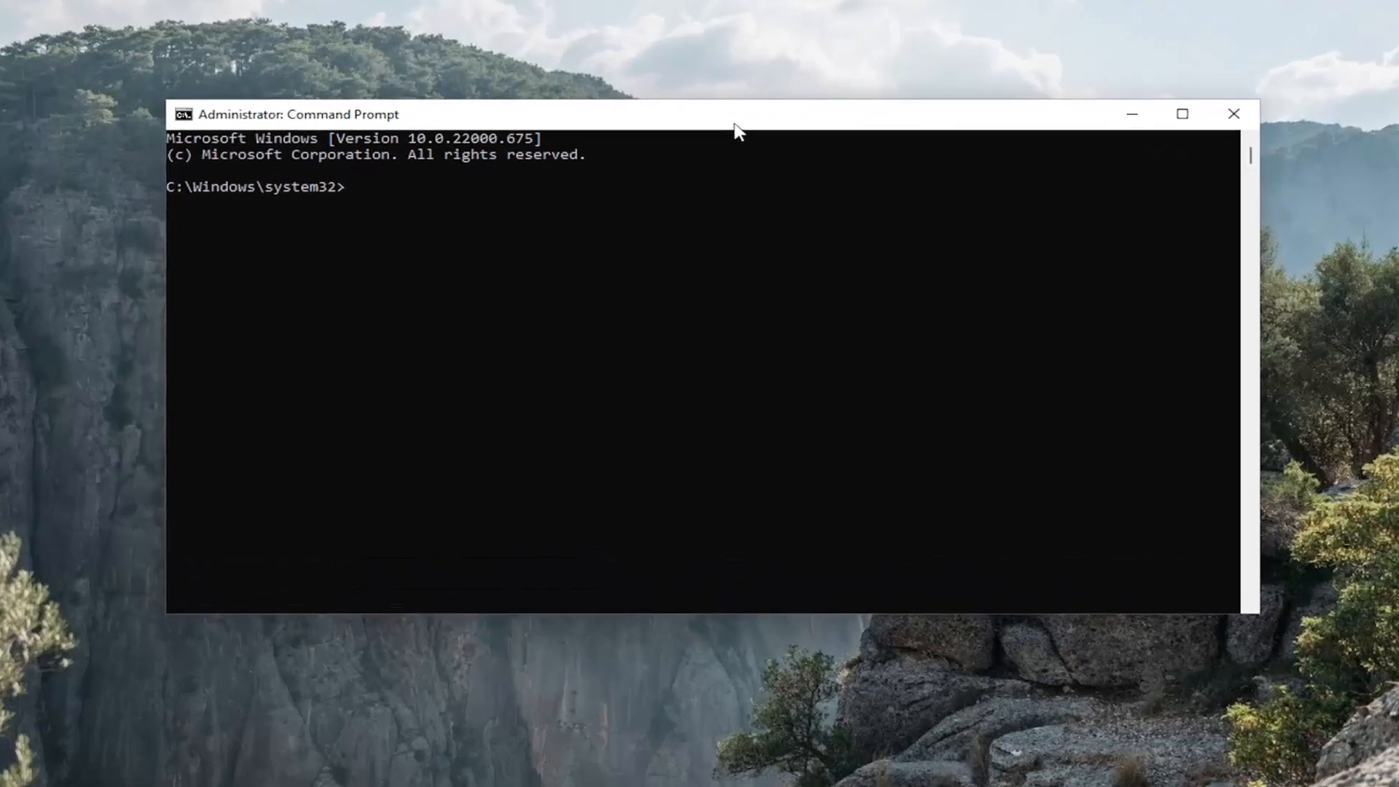
Enter the sfc /scannow command in the administrator Command Prompt.
text(sfc /sc)
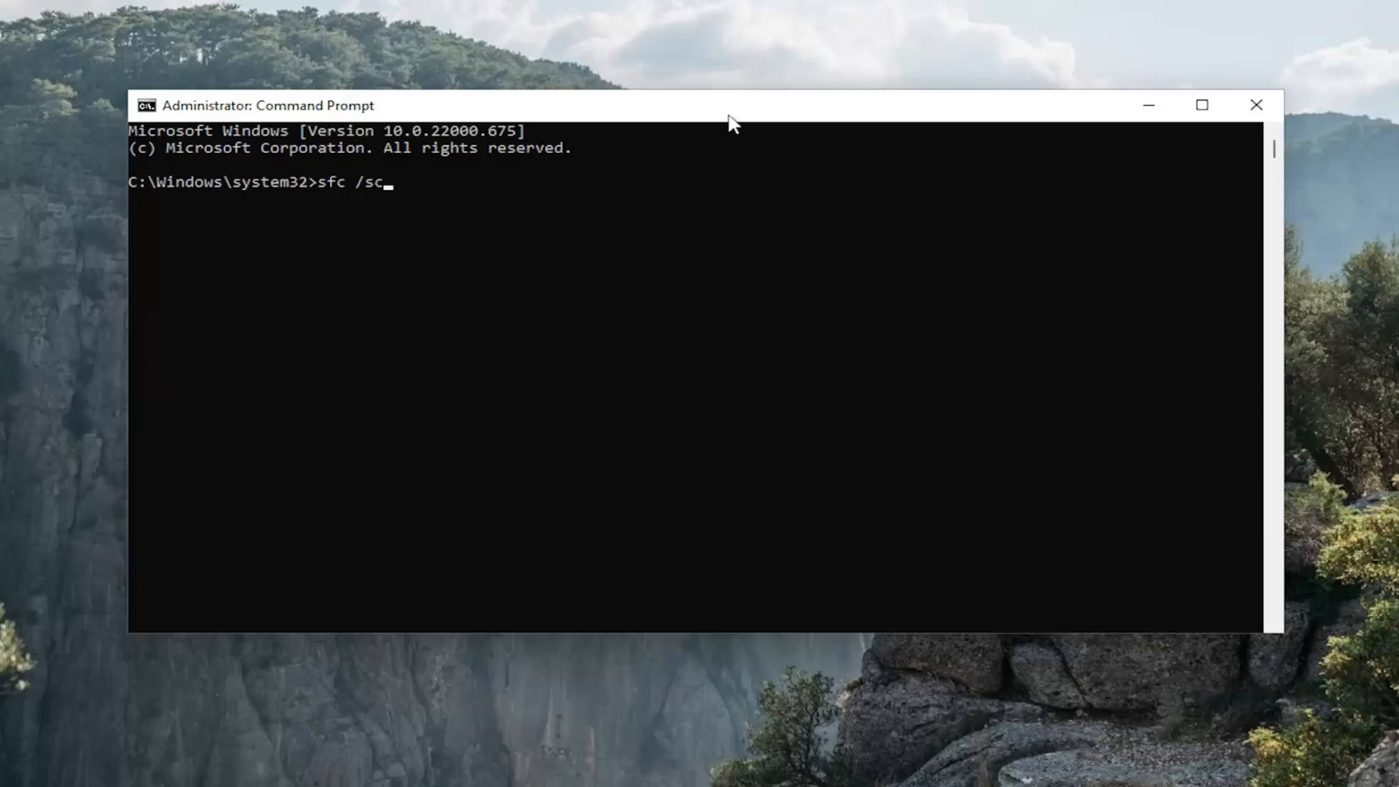
text(annow)
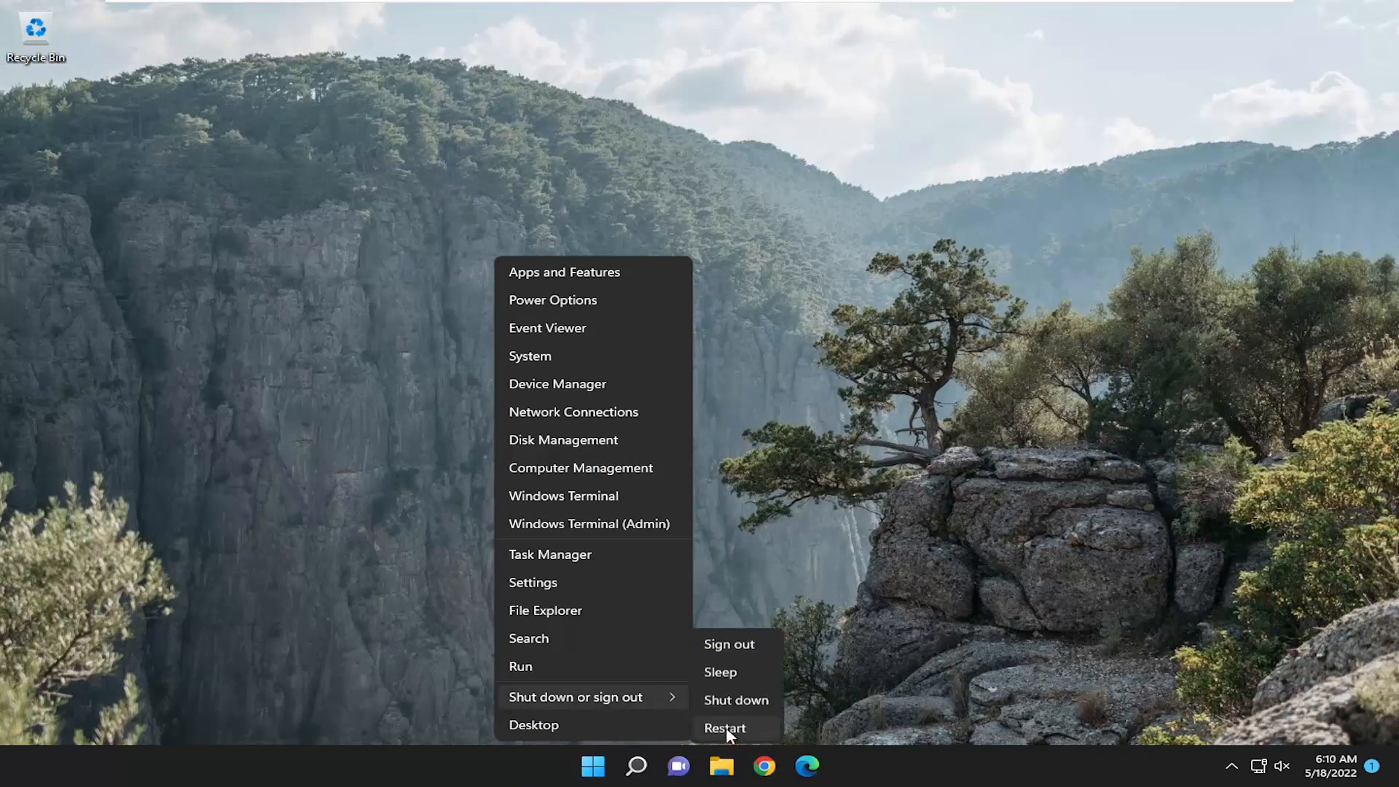
Choose Restart from the shutdown options to reboot the PC.
click(726, 728)
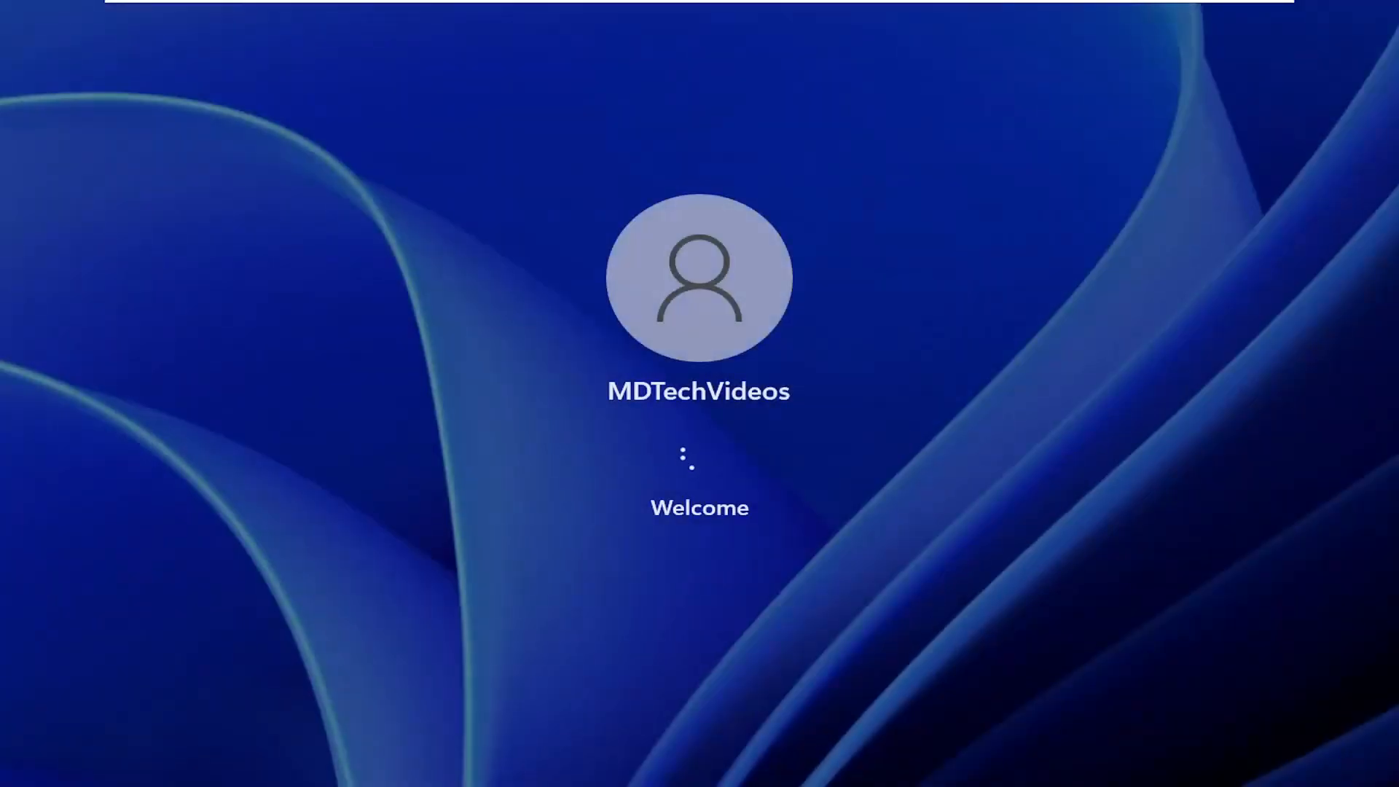